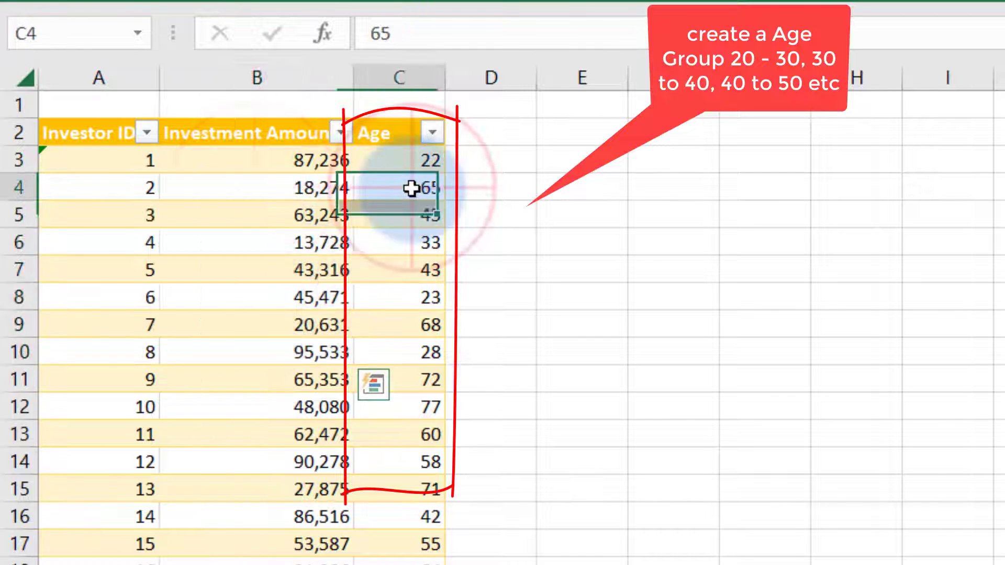
Step: Check how the Investor ID values are generated, then load the investor table into Power Query
click(411, 161)
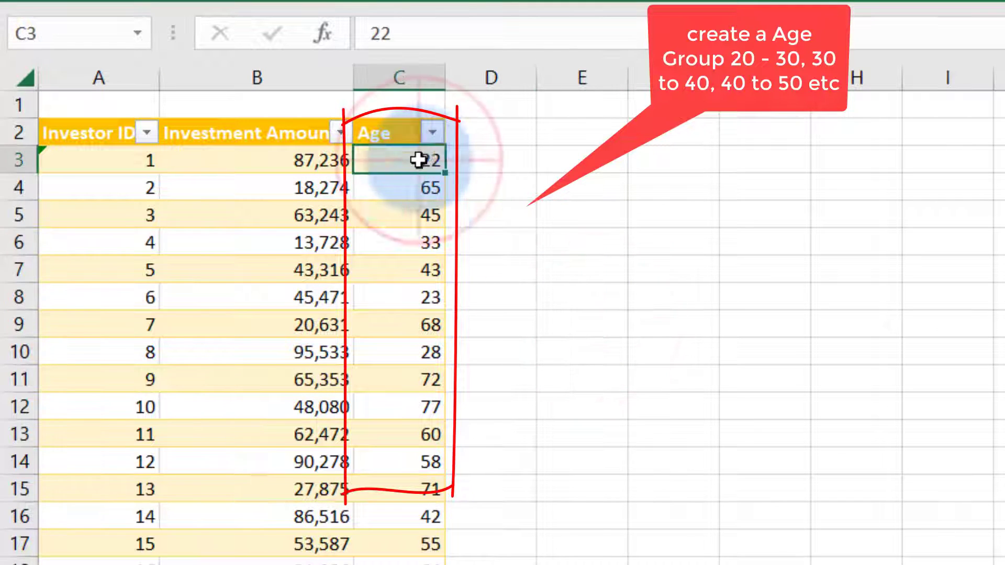
click(399, 325)
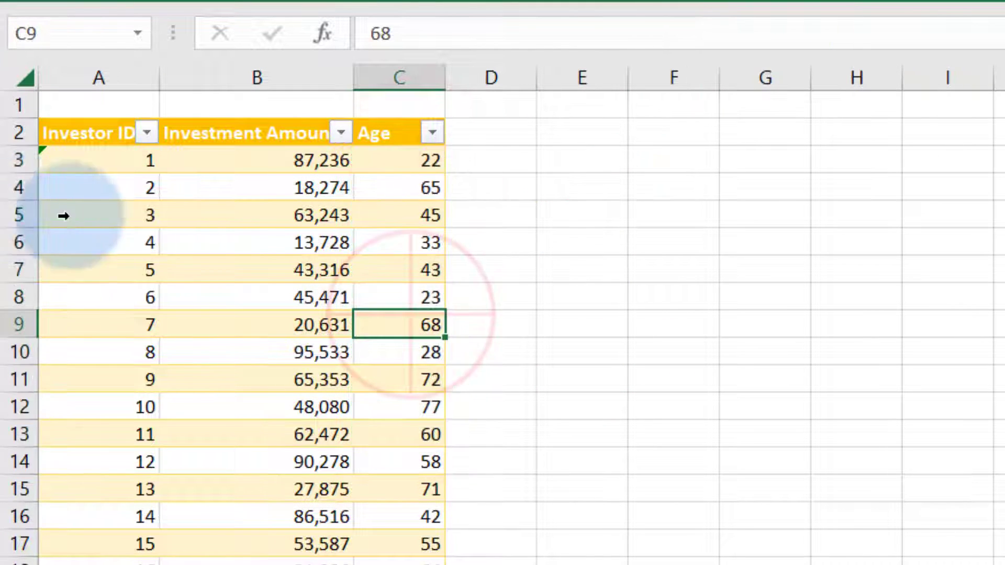
drag(399, 160, 399, 406)
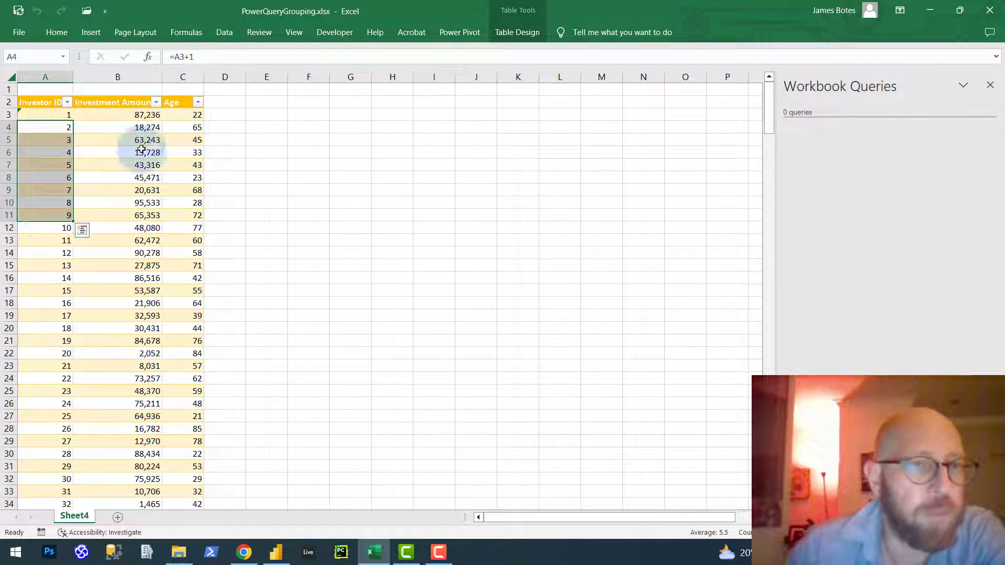
click(119, 127)
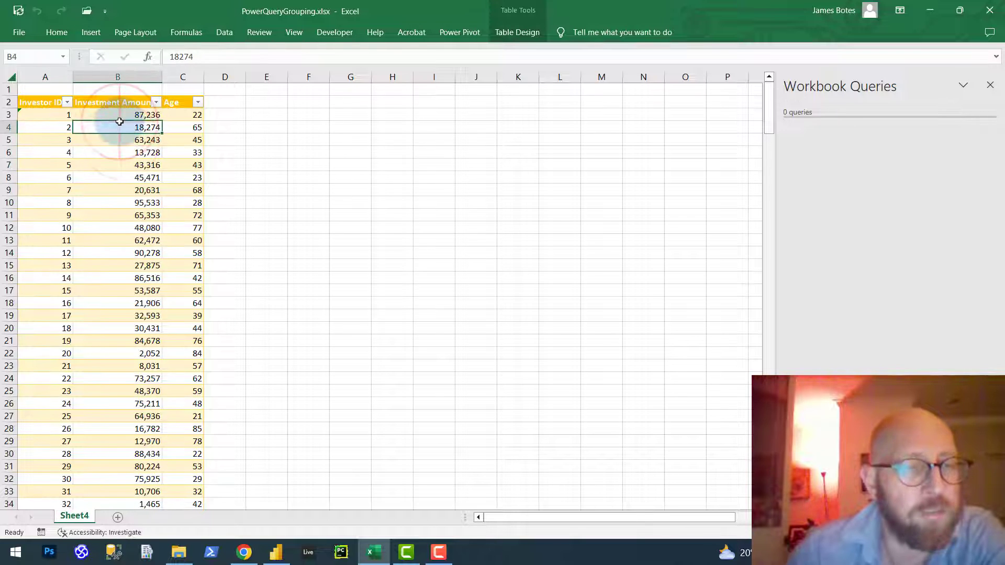
click(308, 190)
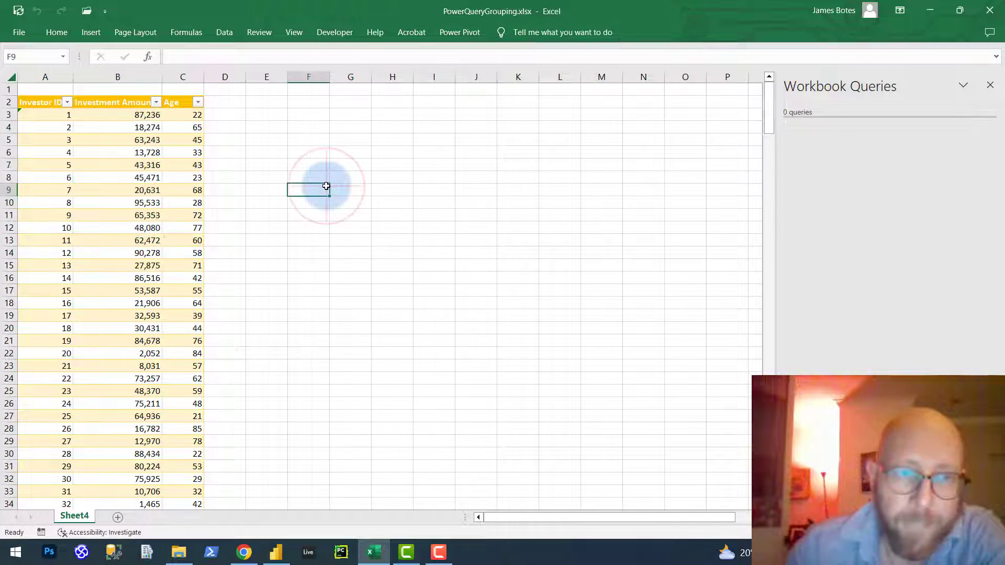
click(117, 152)
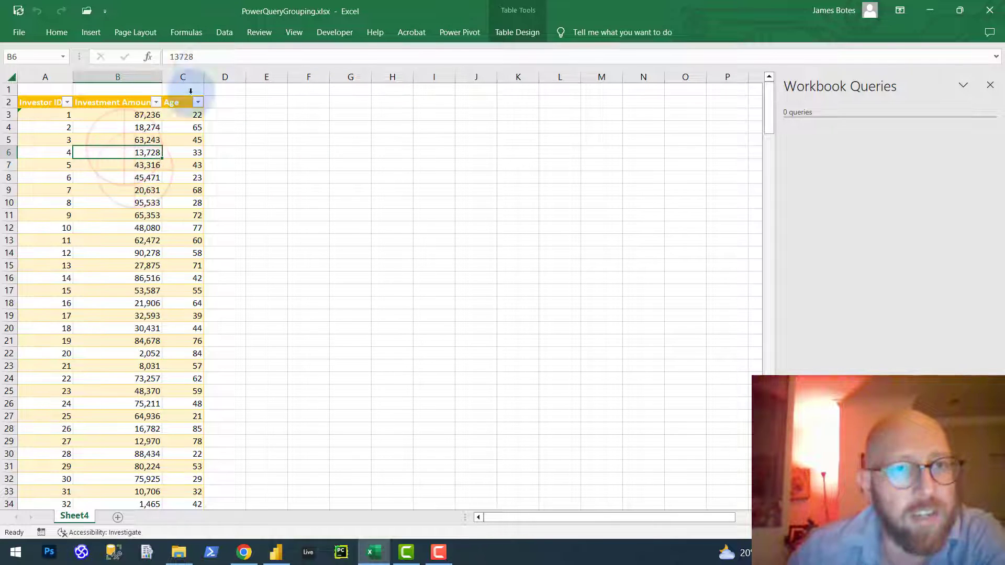
click(224, 32)
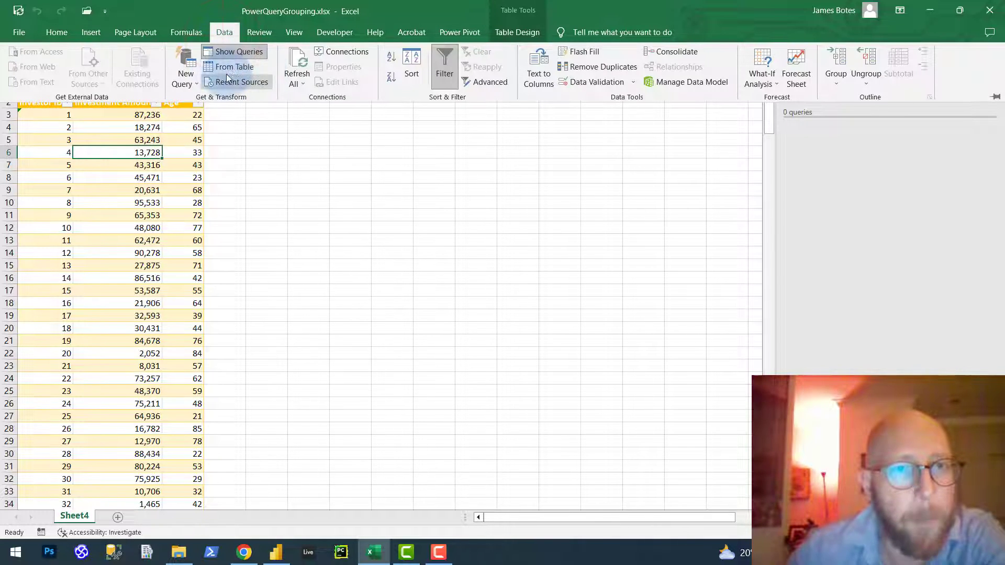
click(233, 67)
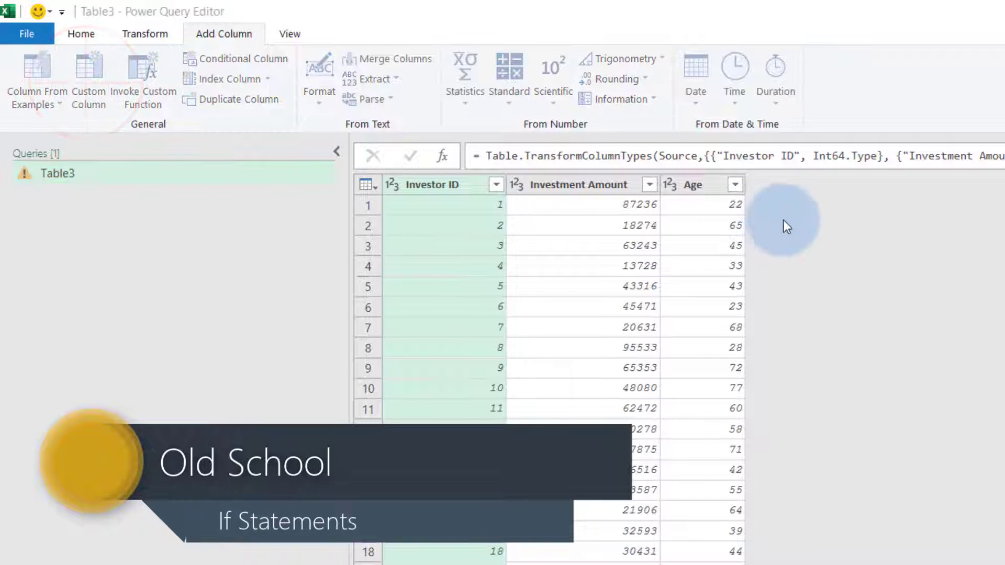
click(89, 73)
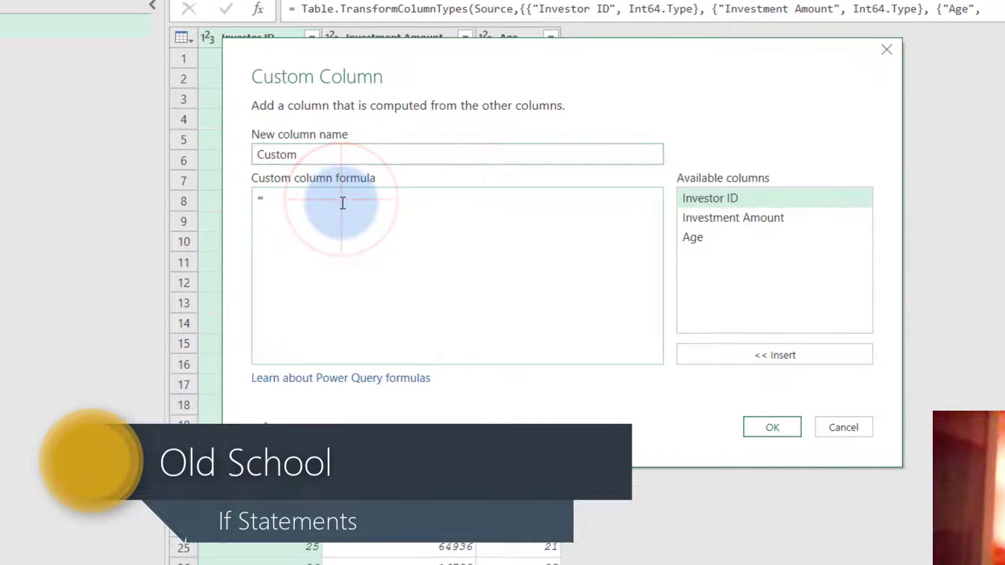
text(if)
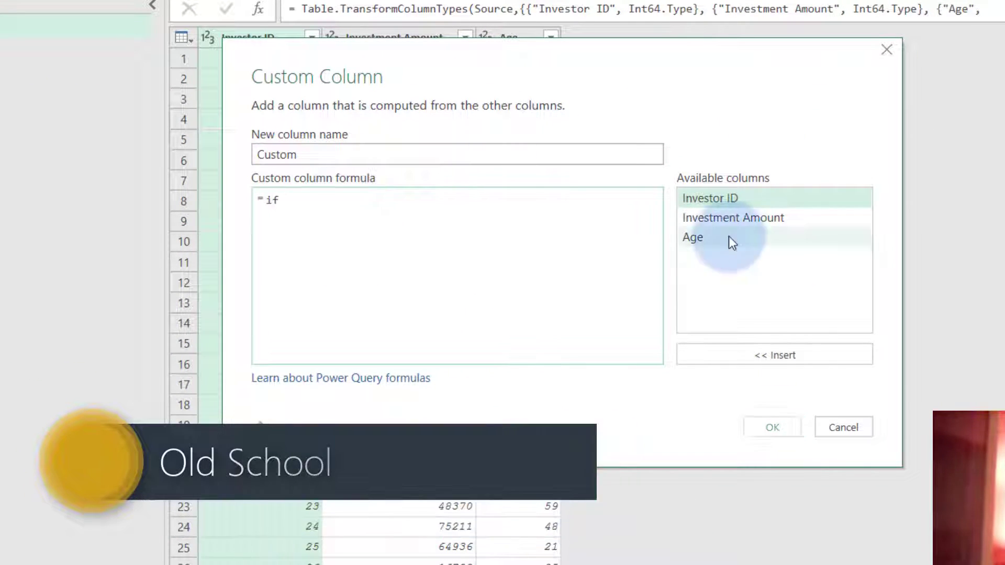
text([Age] >)
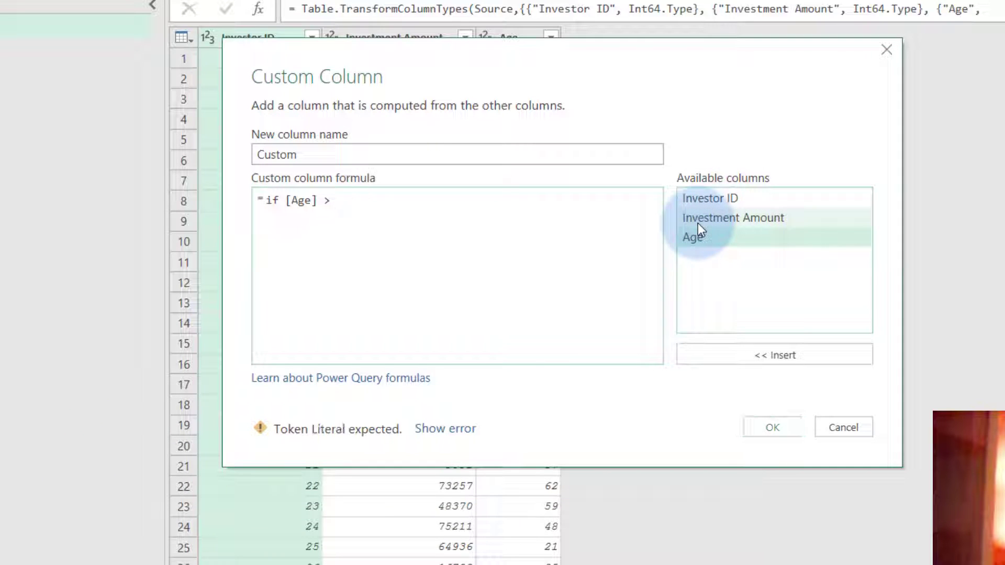
text(20)
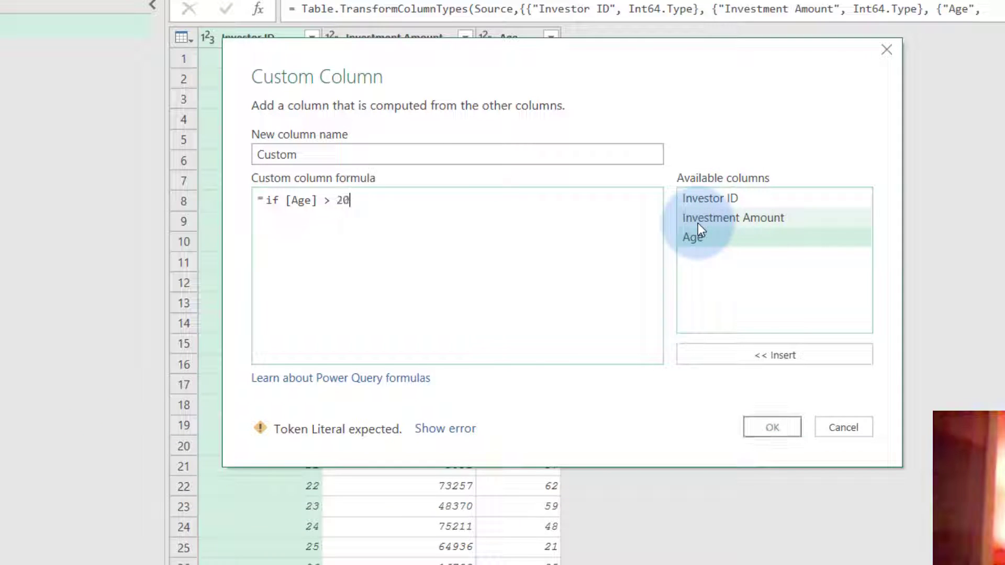
text(and)
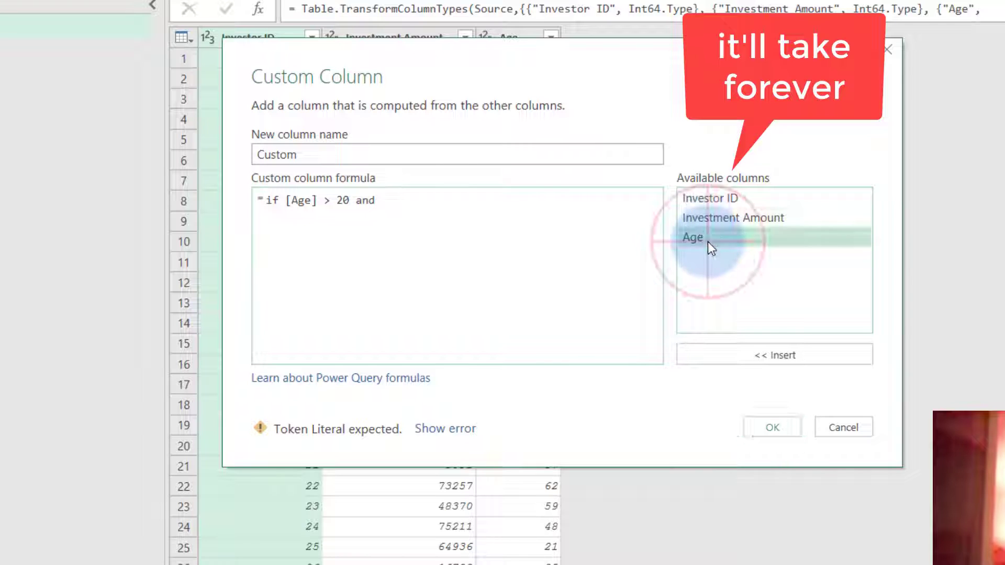
text([Age] < 30)
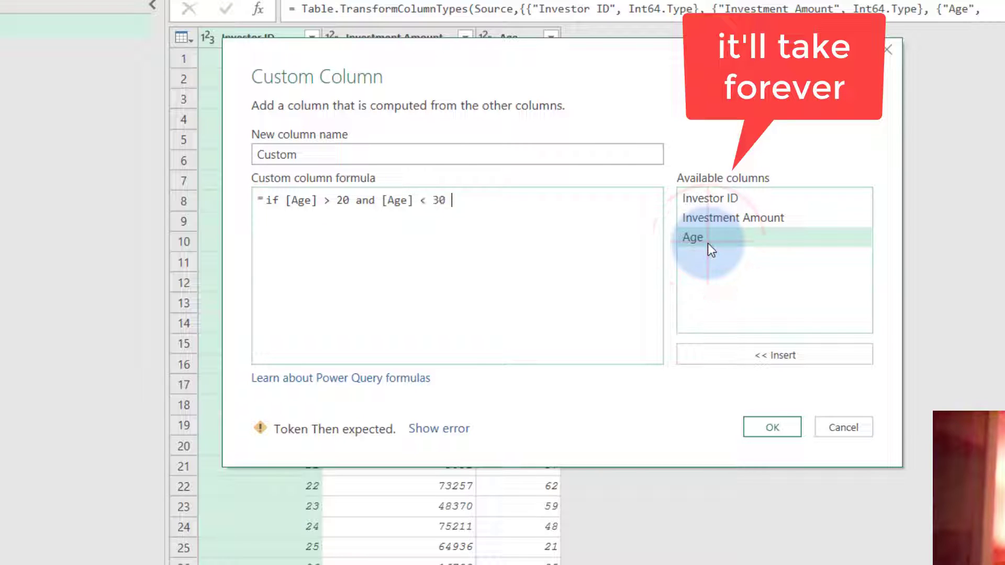
text(then "20-)
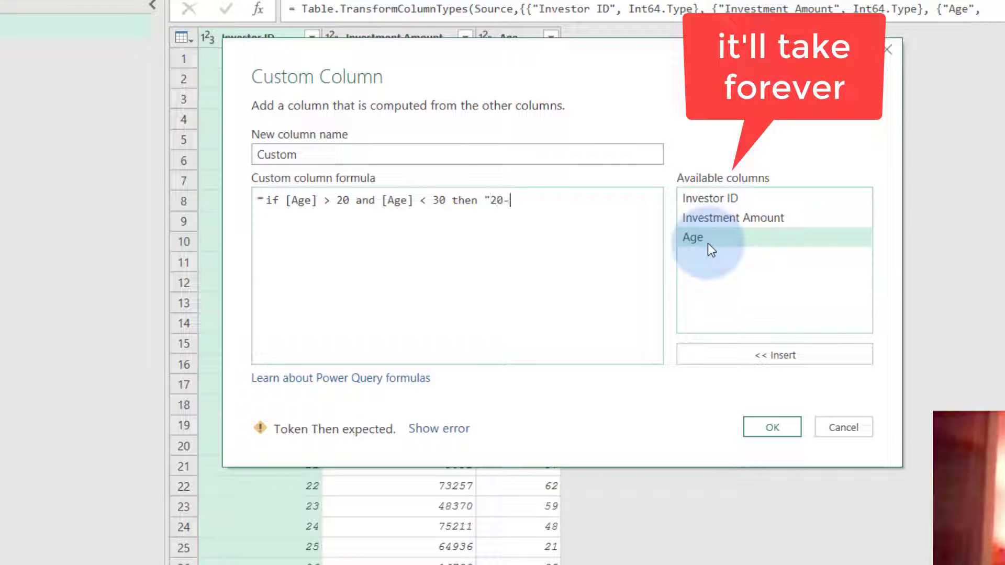
text(30" else)
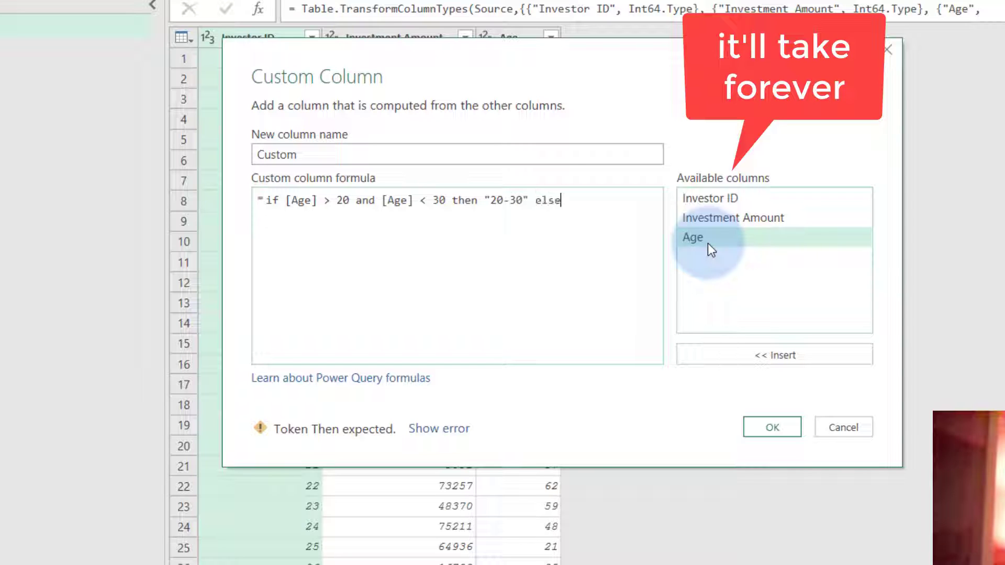
text("???")
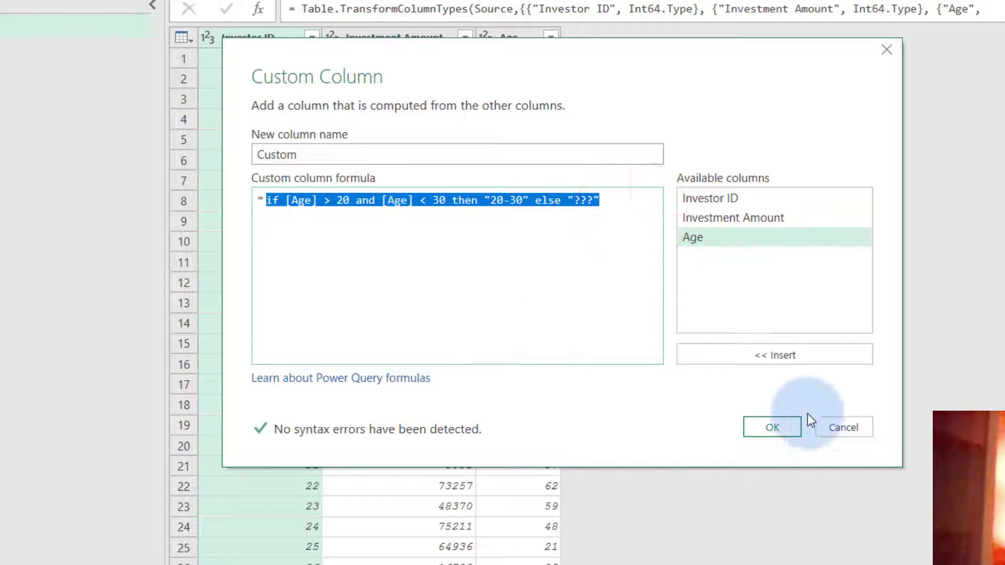
click(844, 428)
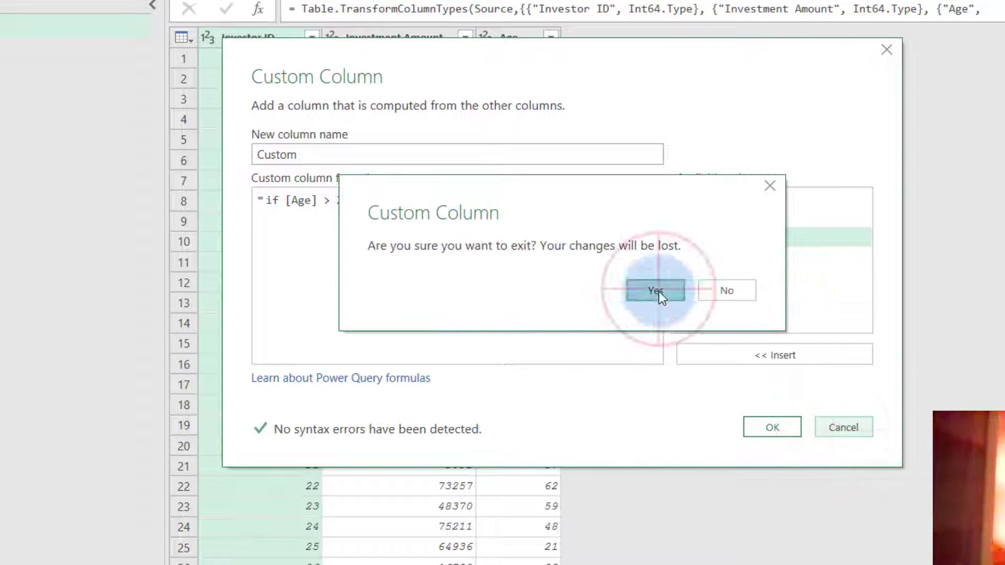
click(655, 291)
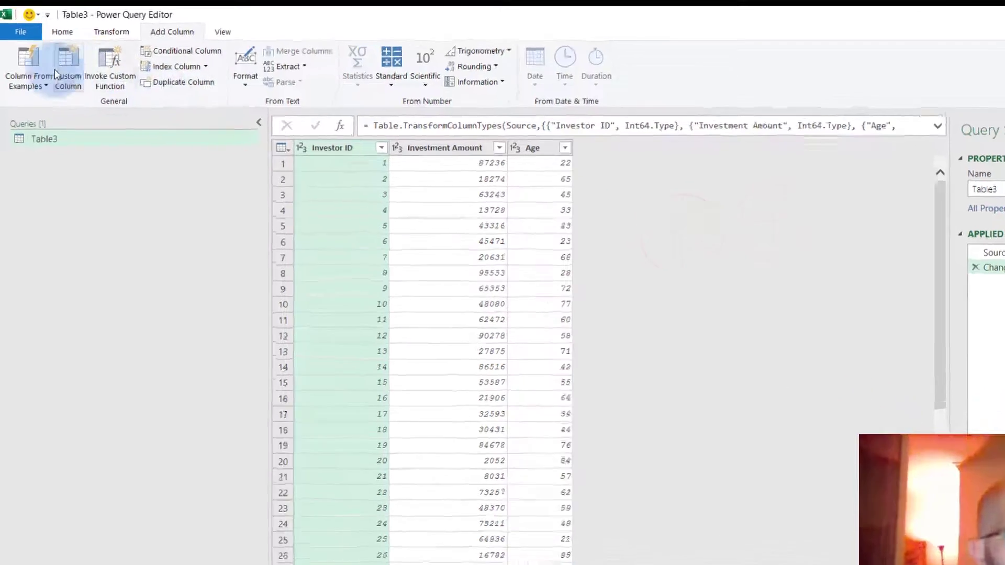
Step: Add a Column From Examples draft named 'Age Group' and select its first cell
click(25, 62)
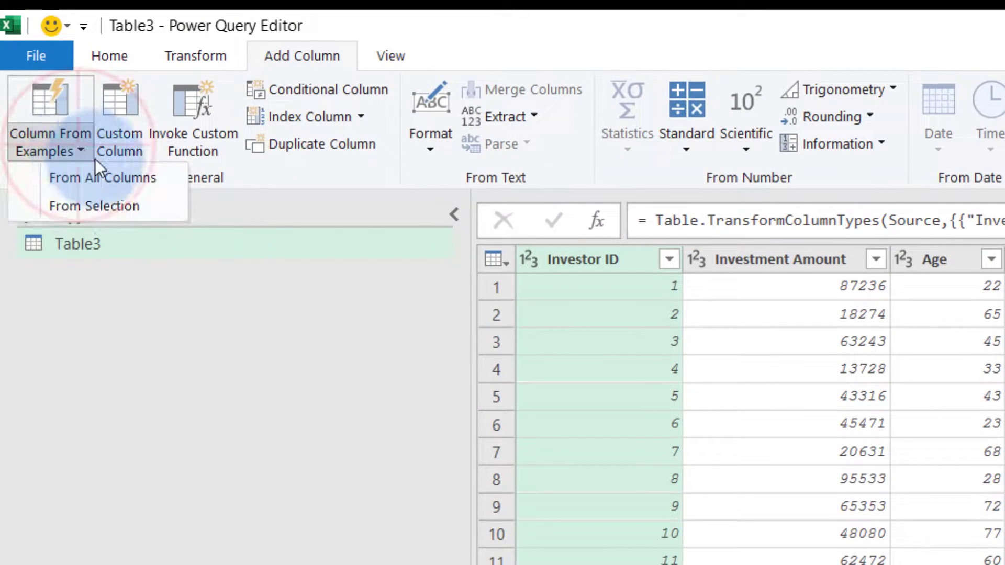
click(102, 178)
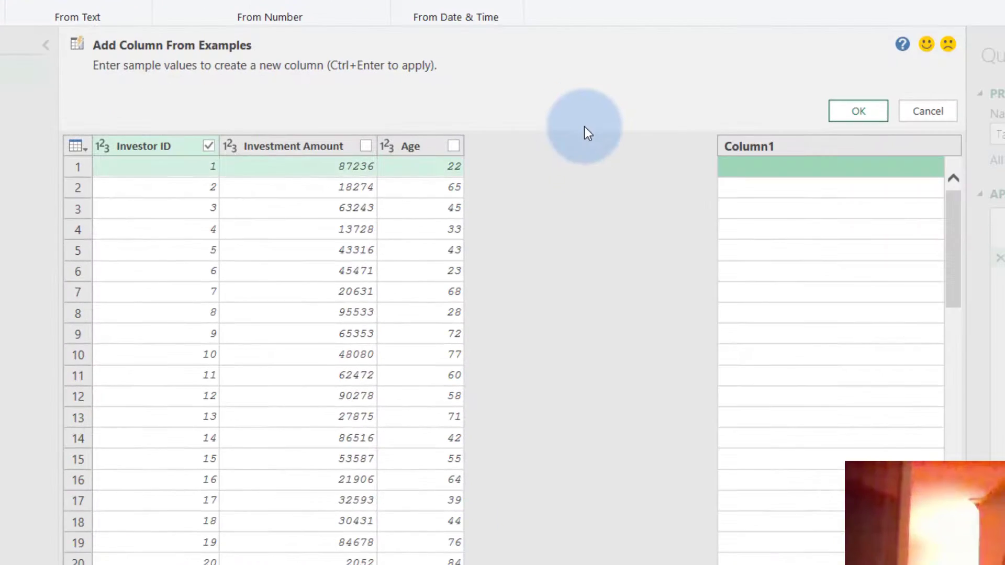
mouse_move(770, 186)
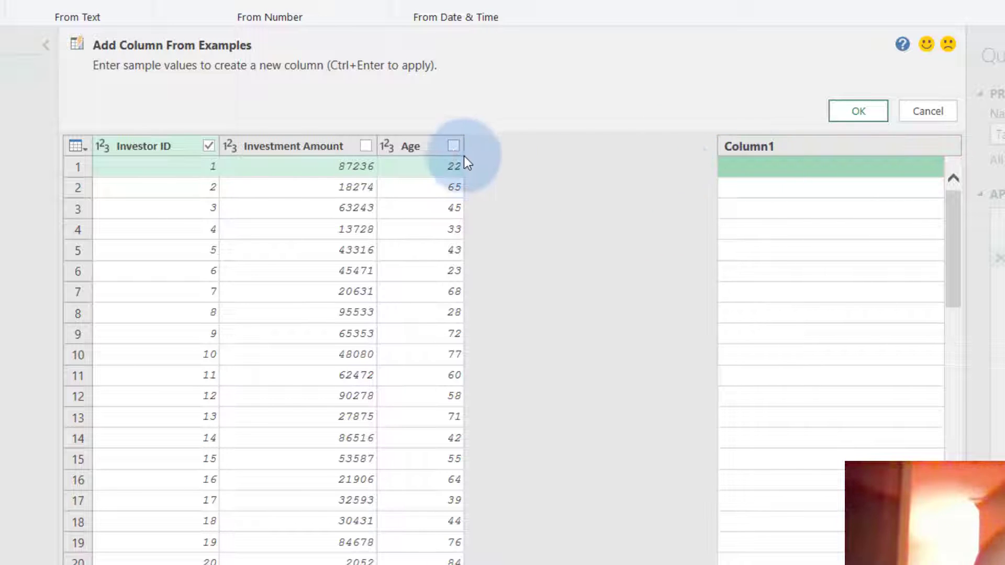
mouse_move(447, 136)
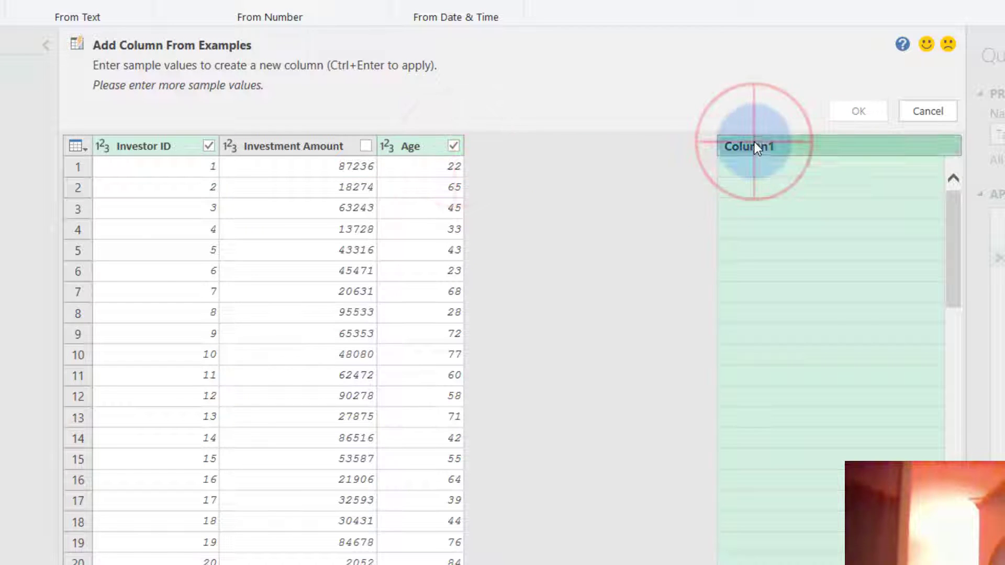
text(A)
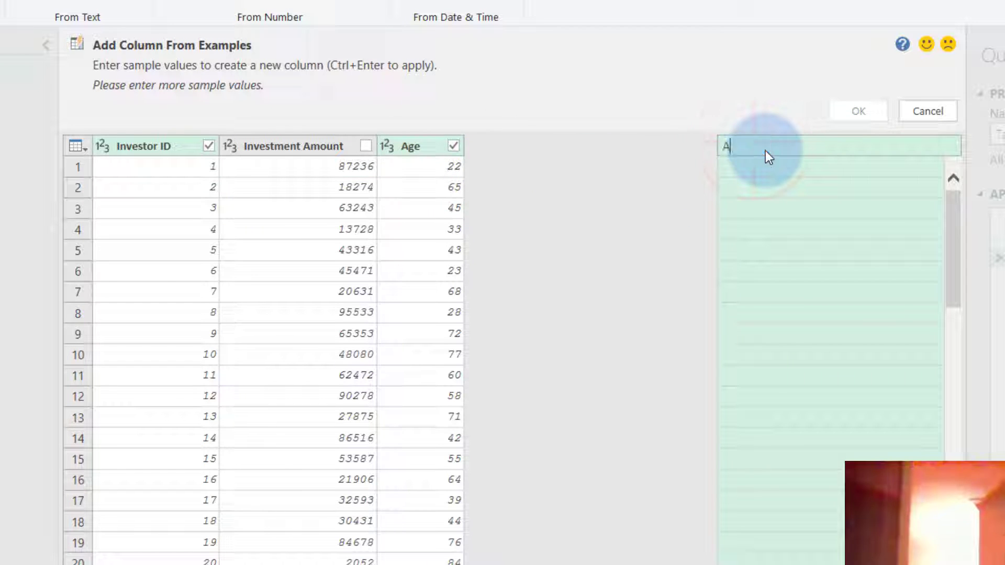
text(Age Group)
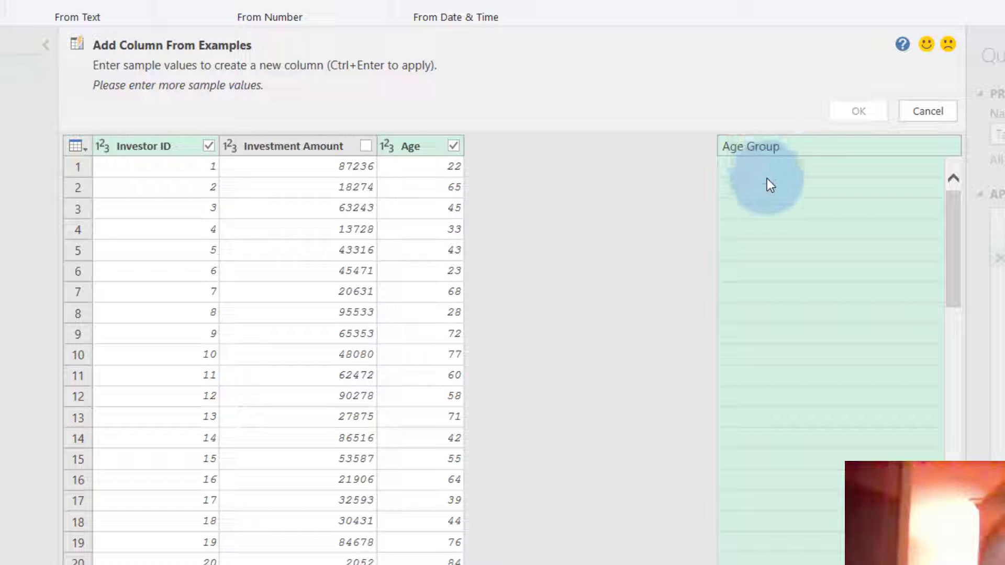
click(770, 186)
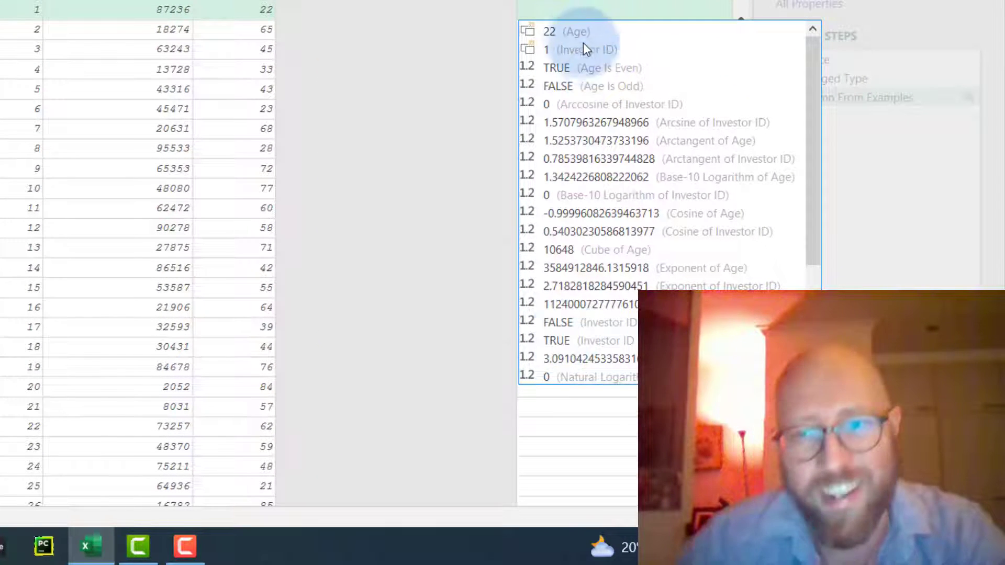
click(570, 47)
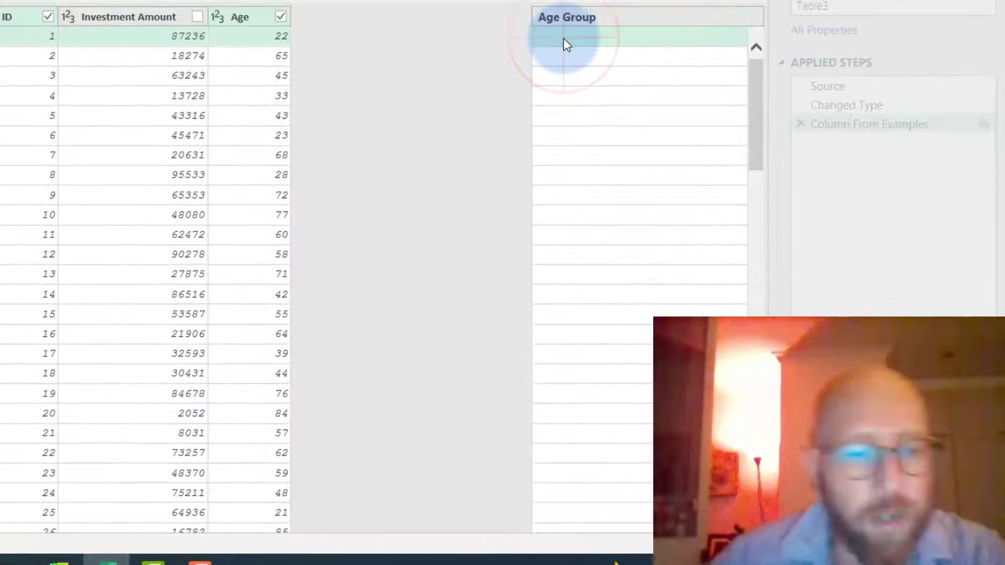
click(565, 42)
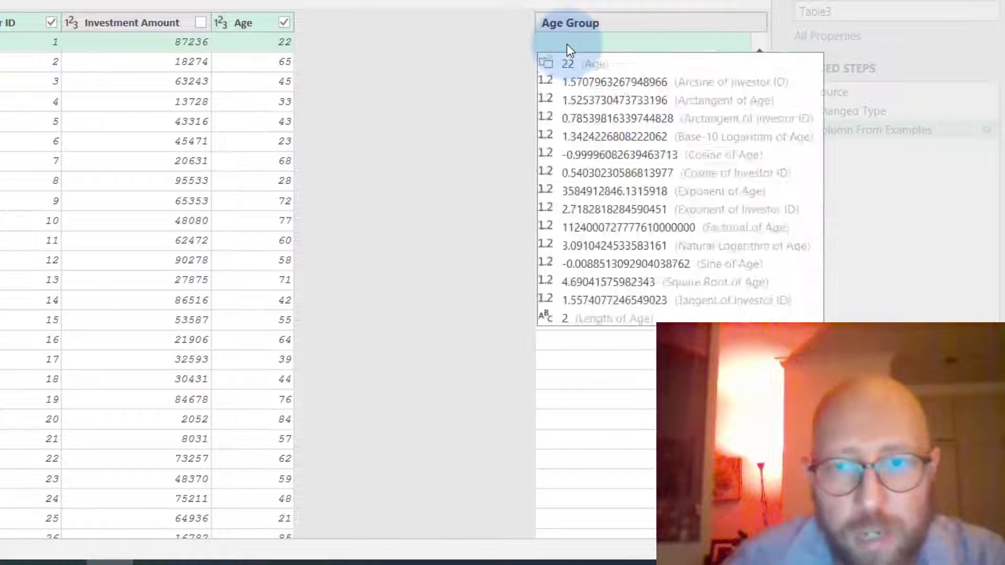
Step: Enter example 20-30 so Age Group fills with ten-year bands, then accept the column
text(20-30)
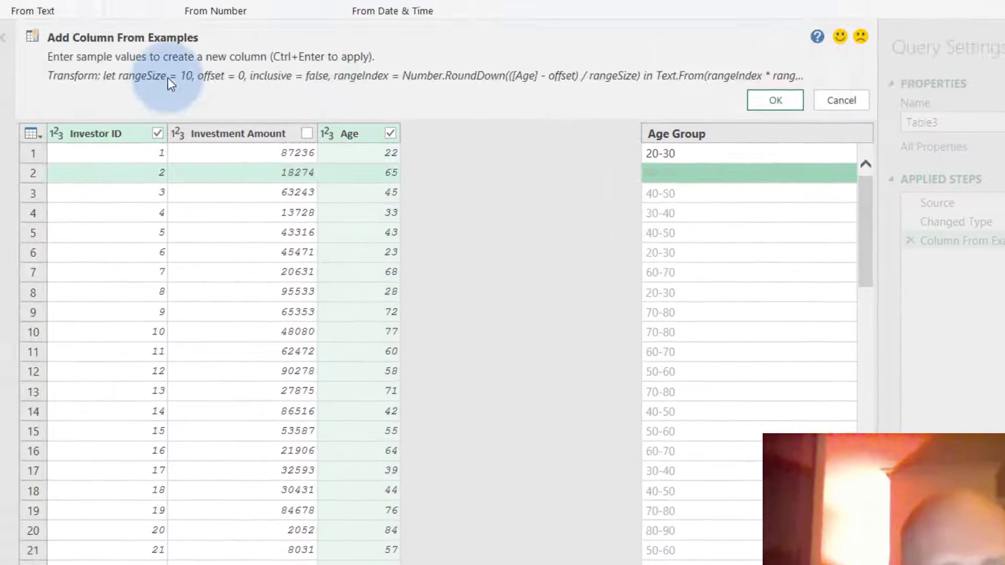
scroll(down, 3)
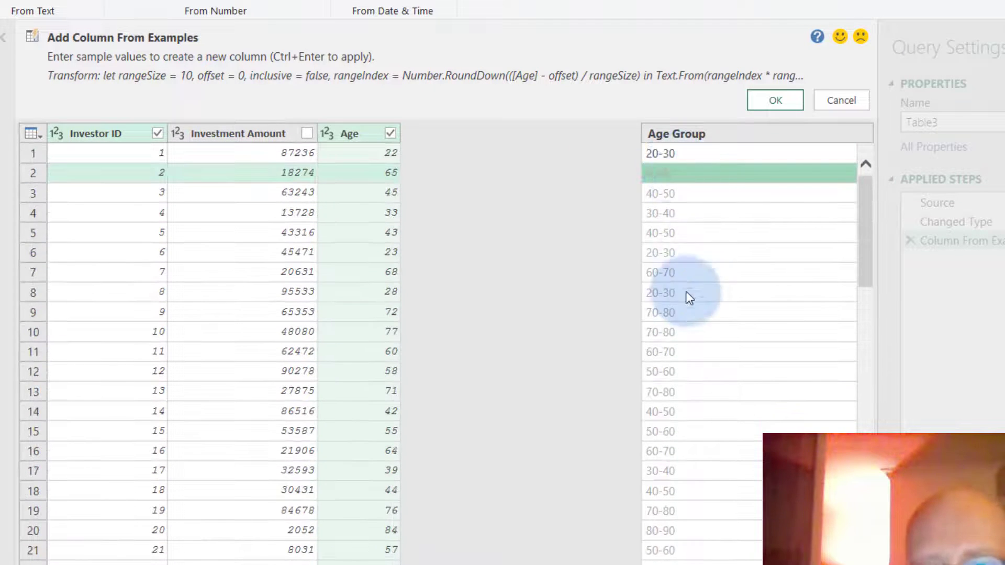
scroll(down, 3)
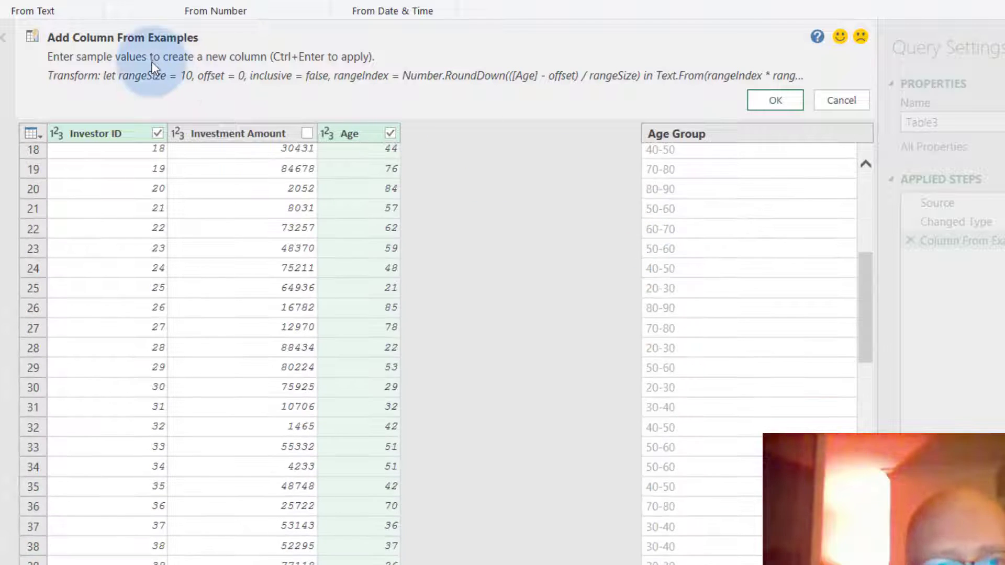
click(775, 100)
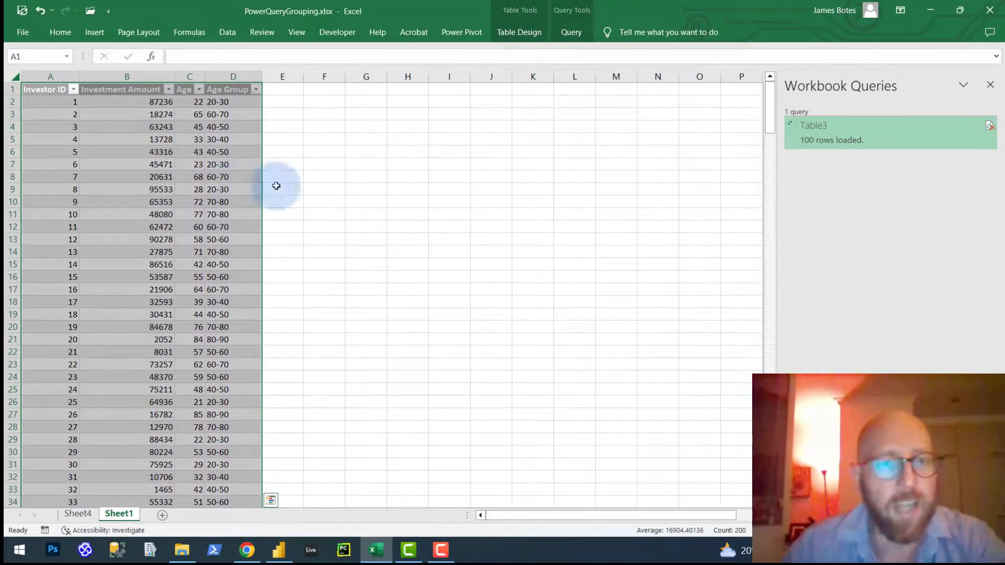
click(227, 32)
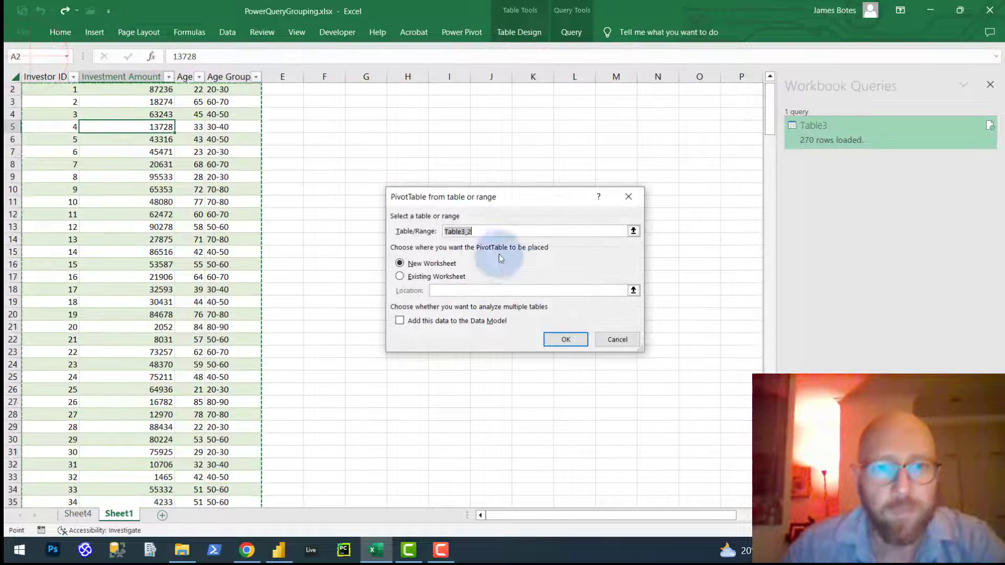
Step: Build a pivot with Age Group rows, summed Investment Amount, and Investor ID as a count
click(565, 339)
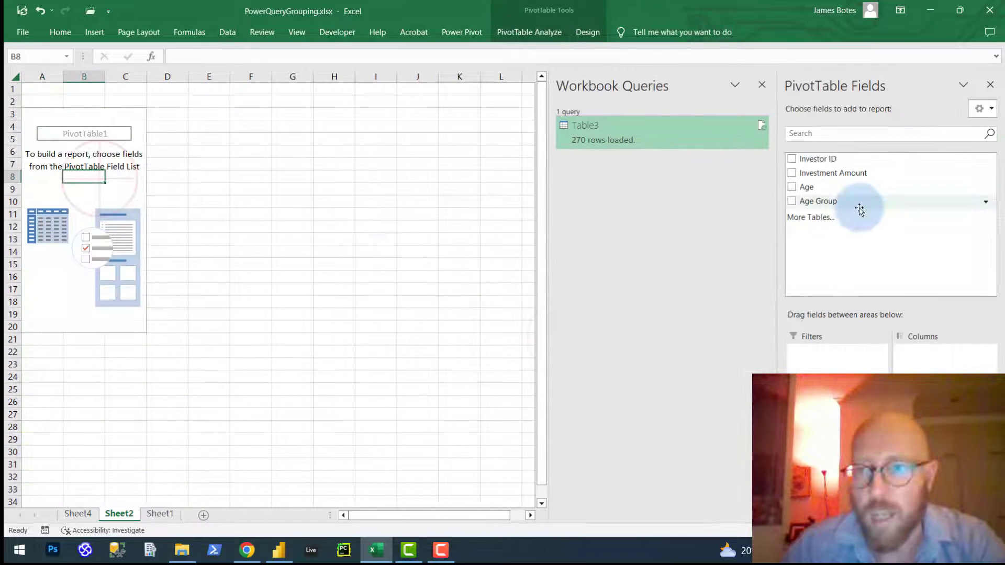
click(792, 201)
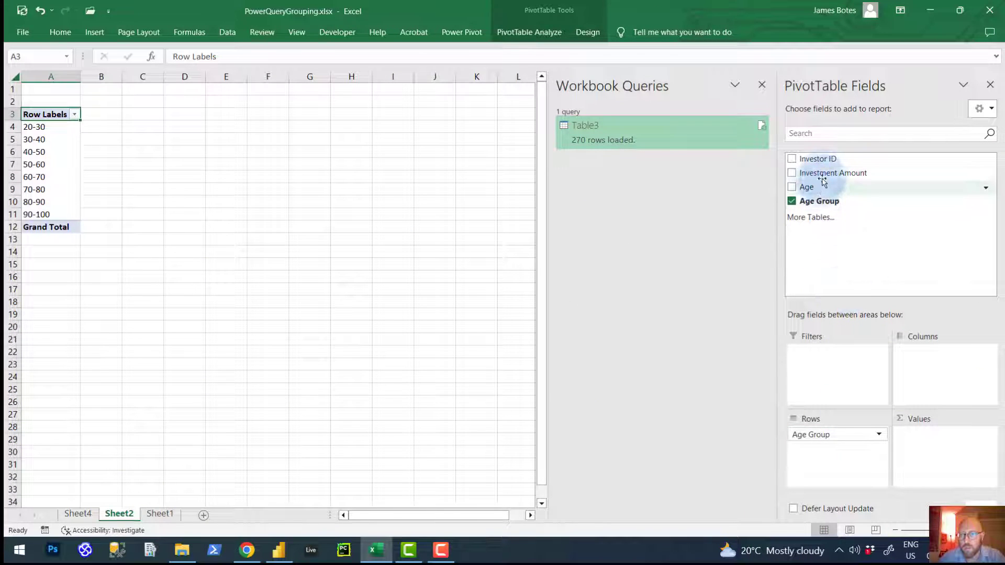
click(792, 173)
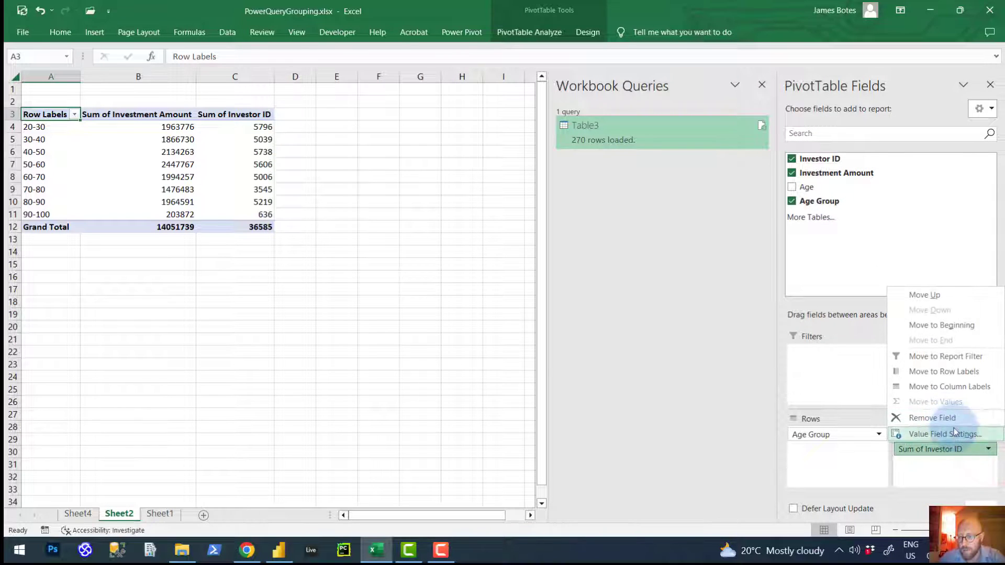
click(945, 434)
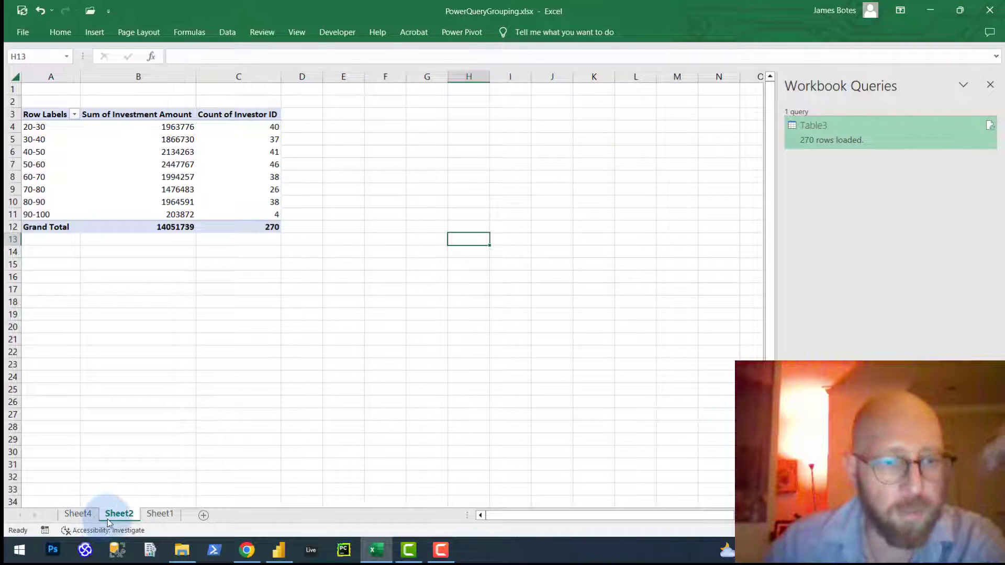
click(77, 514)
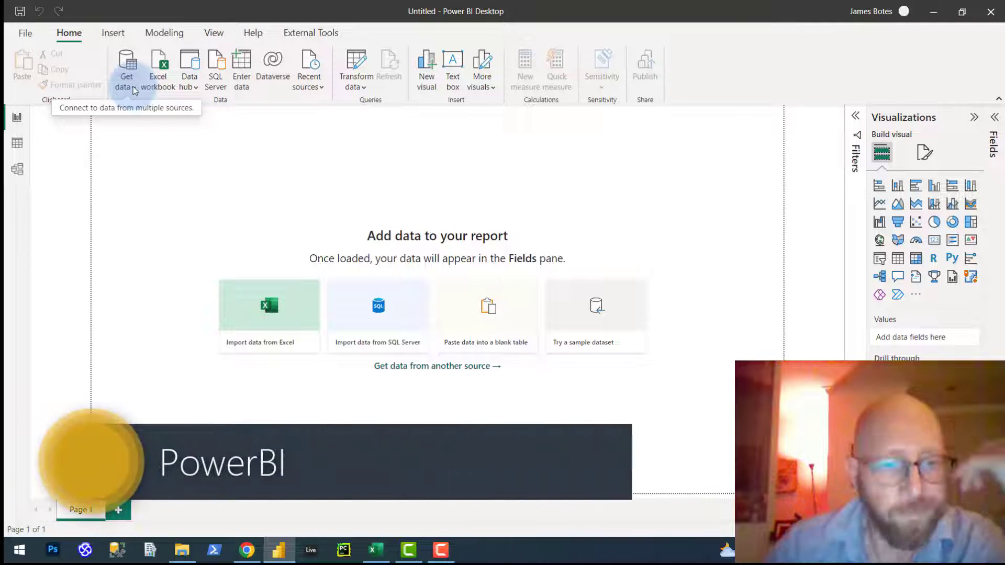
Step: Import Table3 from the PowerQueryGrouping.xlsx workbook into Power BI
click(126, 68)
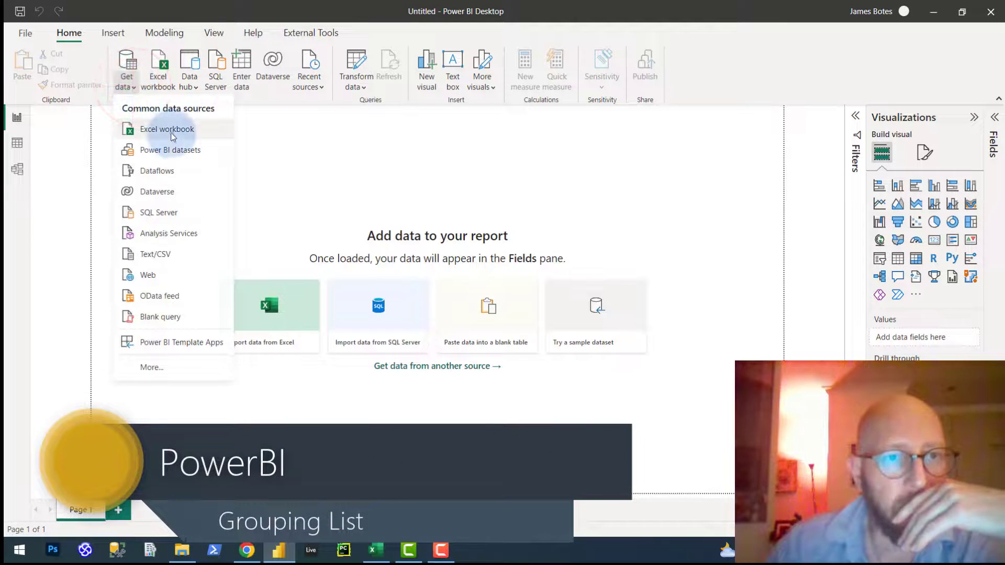
click(168, 129)
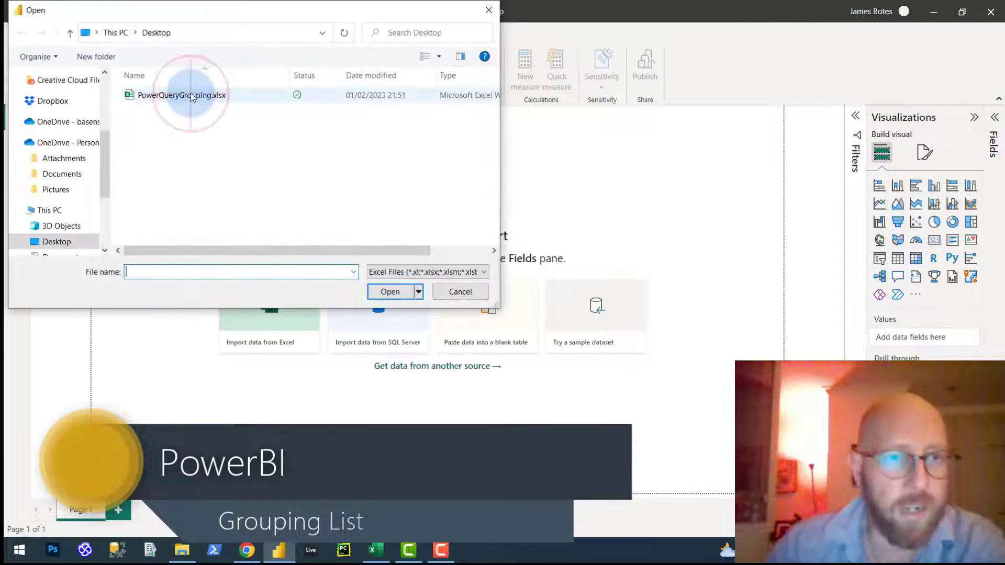
click(390, 292)
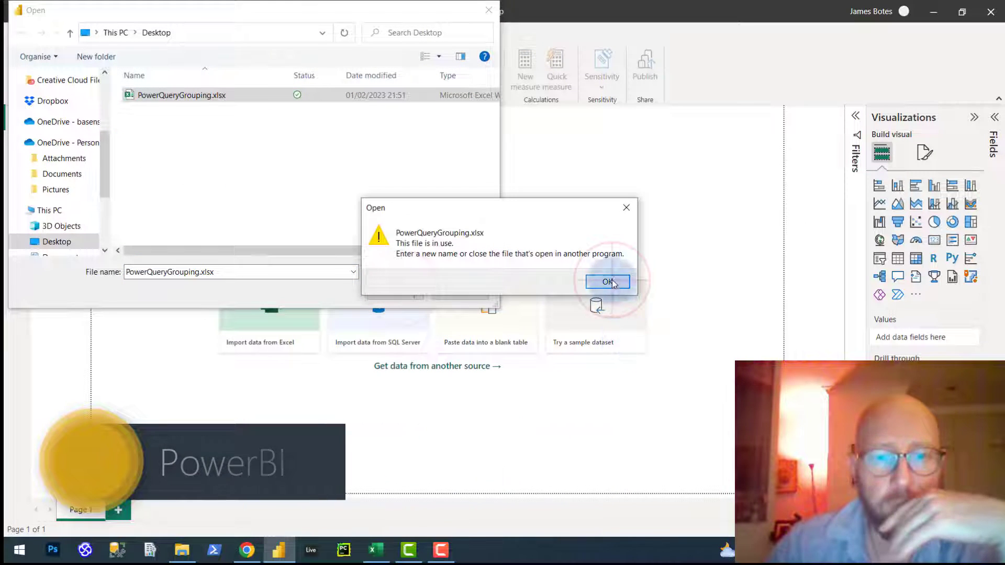
click(607, 282)
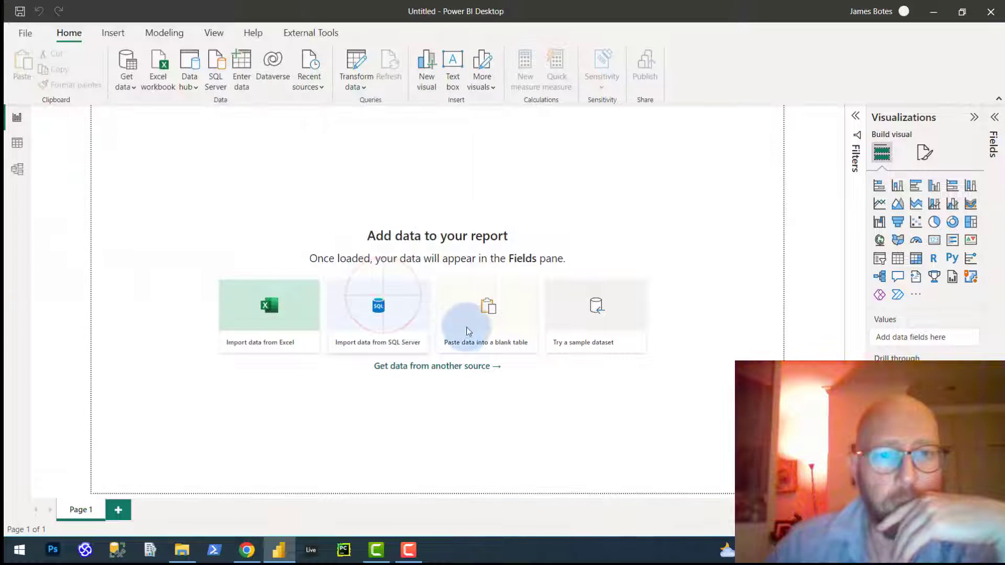
click(268, 315)
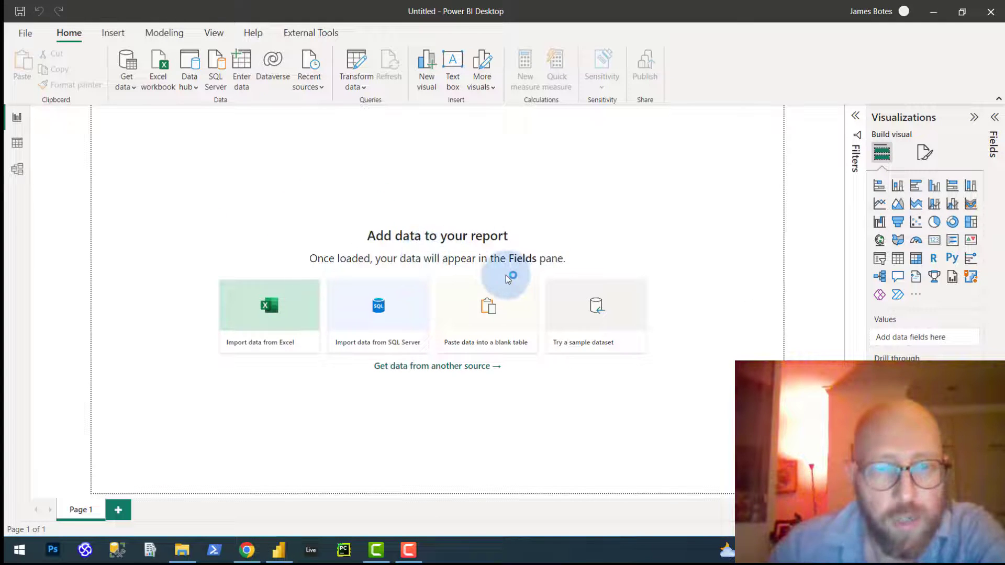
click(269, 307)
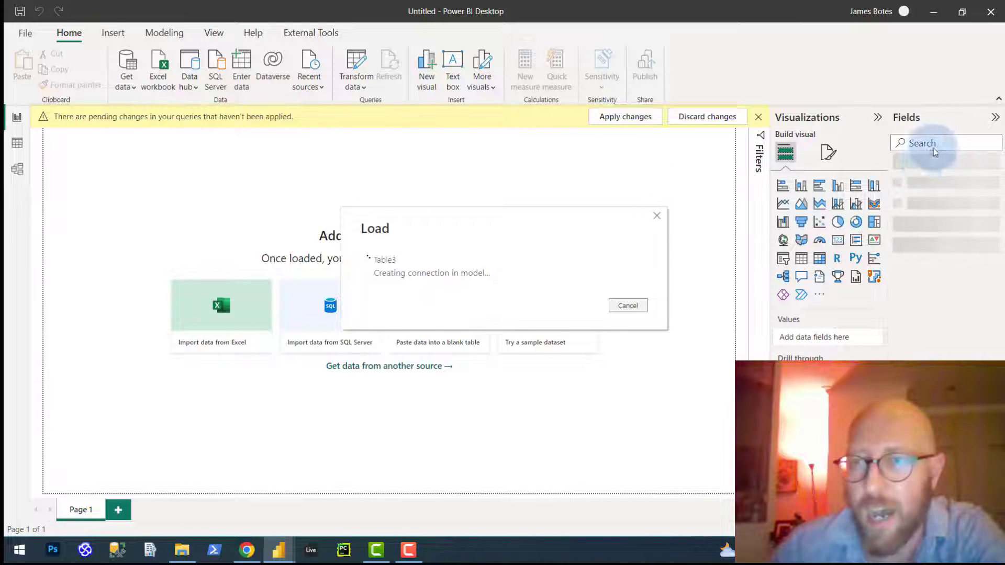
mouse_move(917, 173)
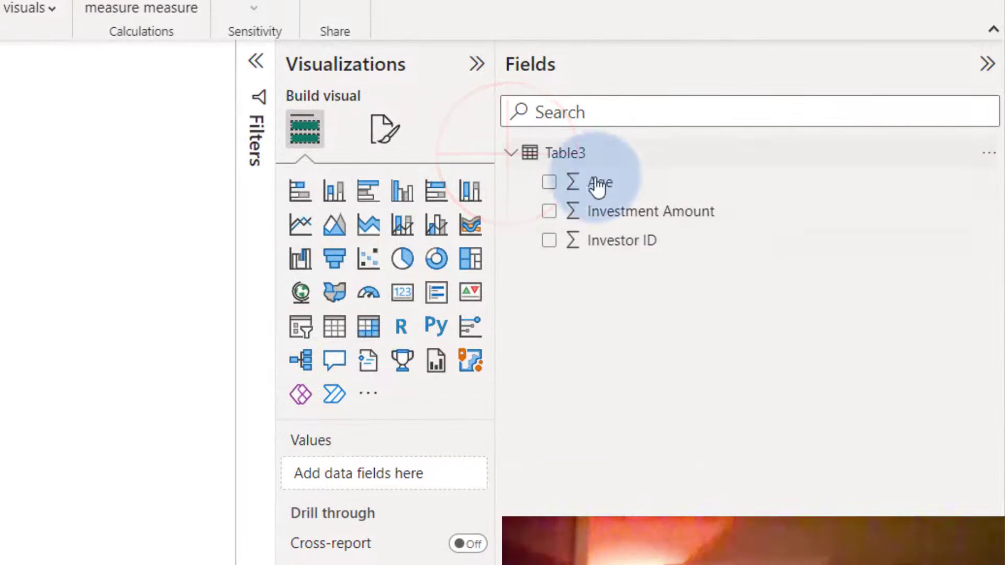
Step: Create a new group on Age named 'Age Grouping' with List as the group type
scroll(down, 3)
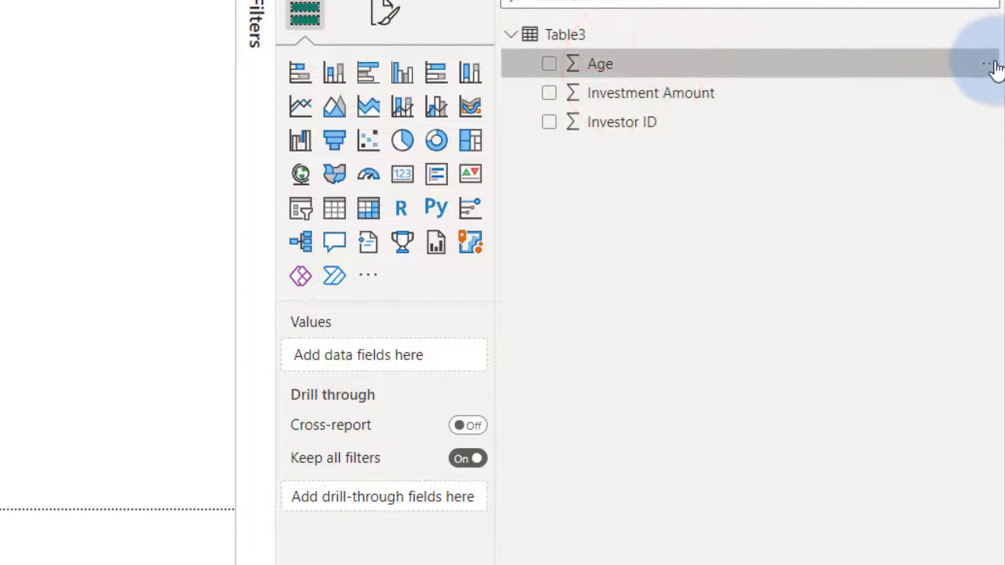
click(985, 62)
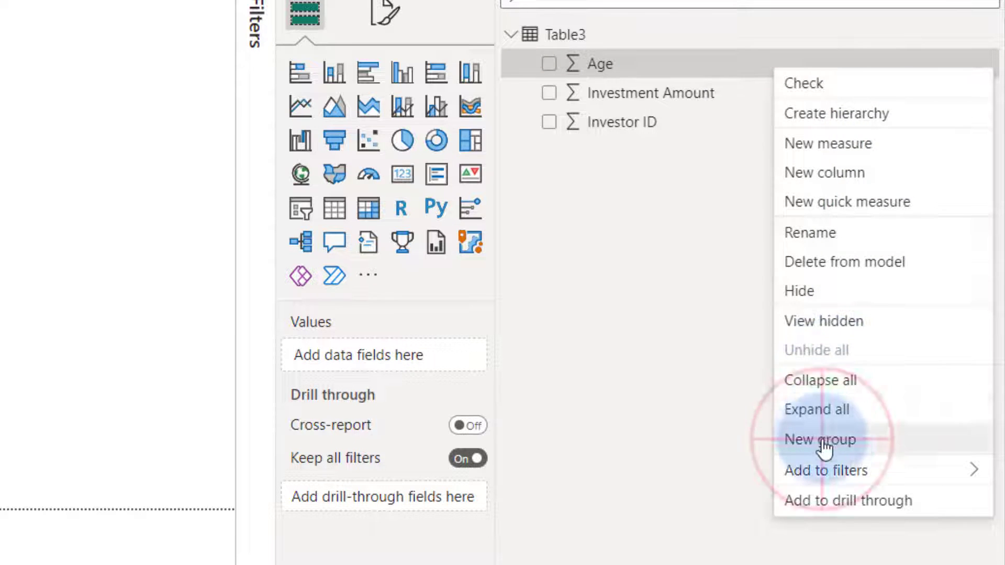
click(820, 439)
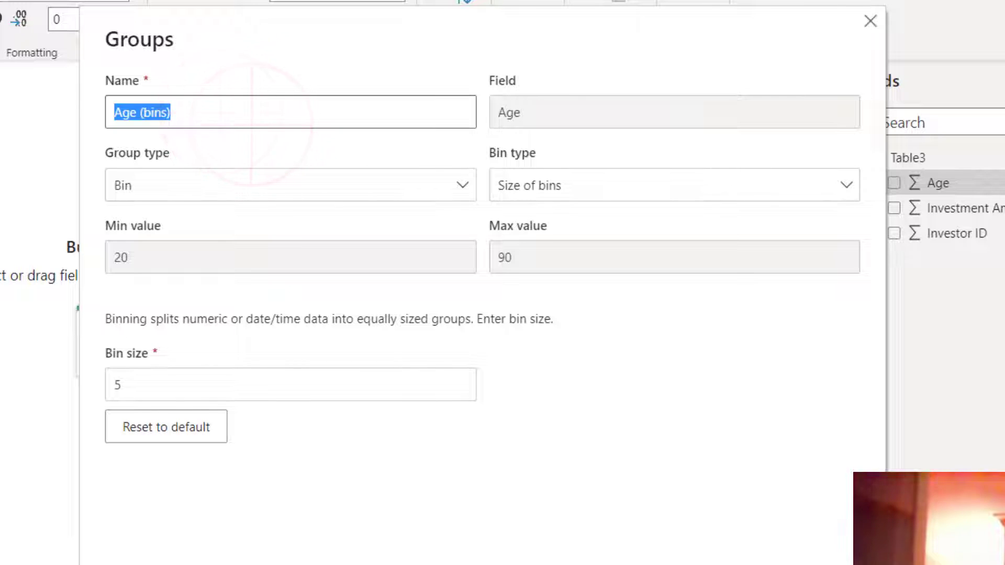
text(Age Grouping)
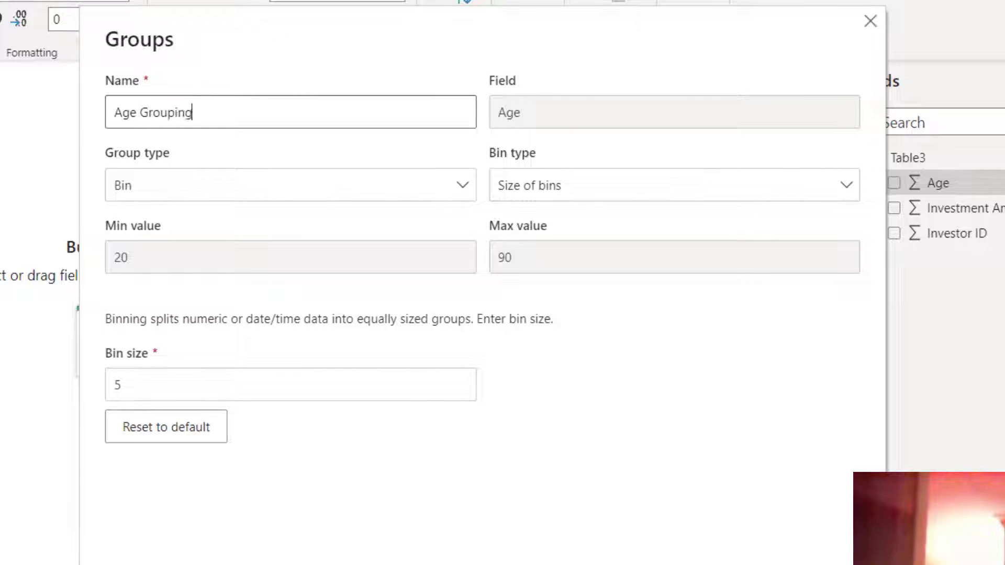
click(290, 185)
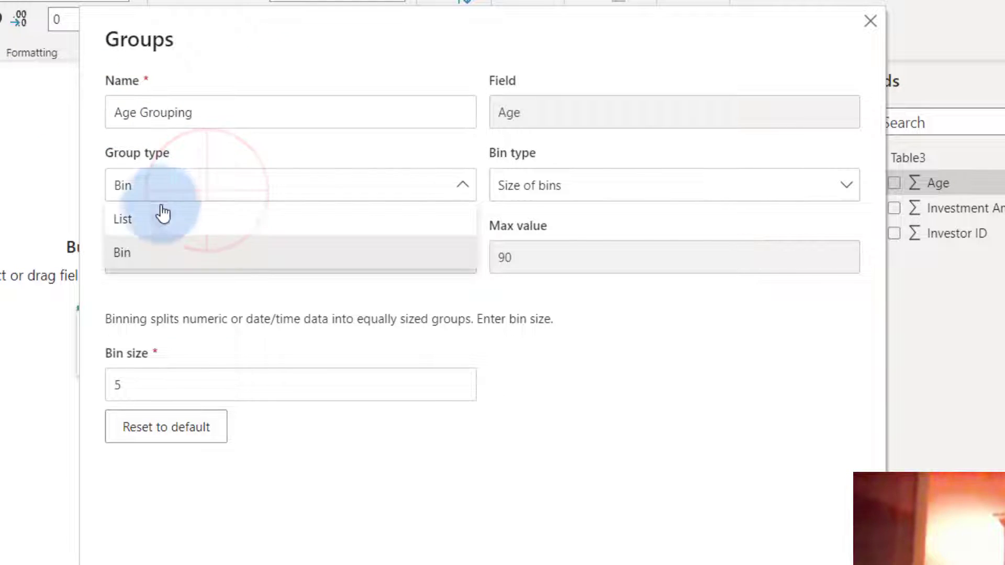
click(122, 219)
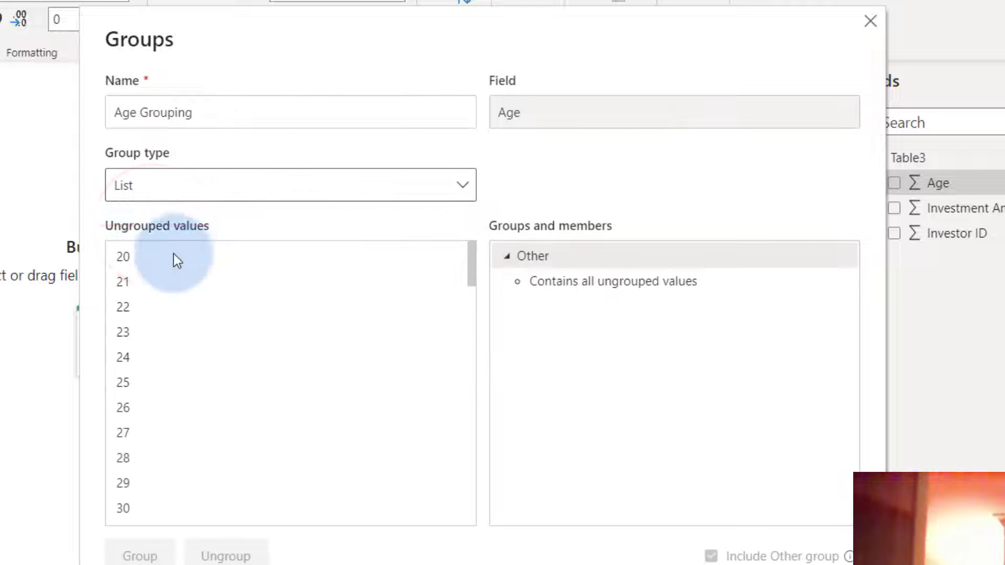
Step: Group ages 20 through 29 and name the group 20-30
click(123, 257)
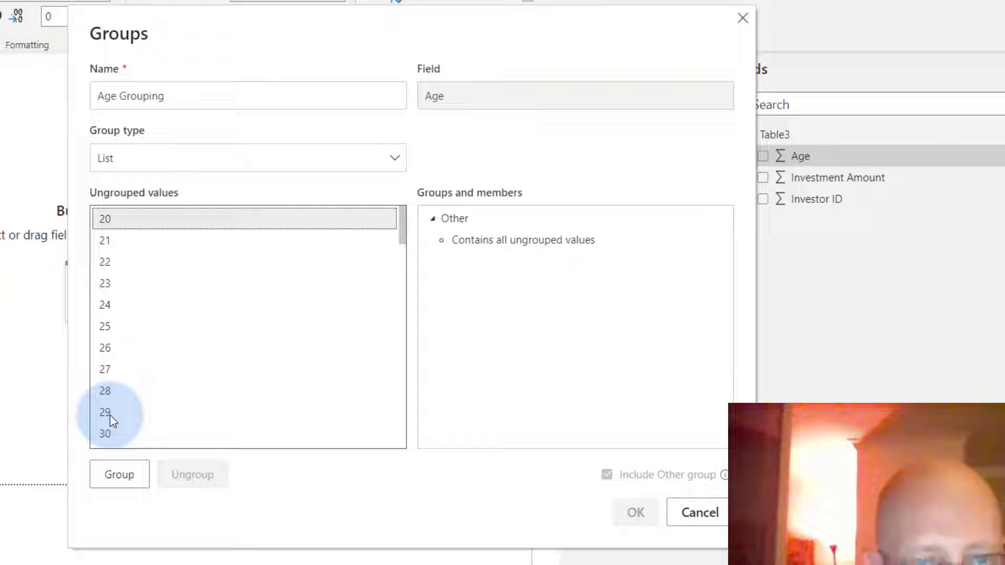
click(119, 474)
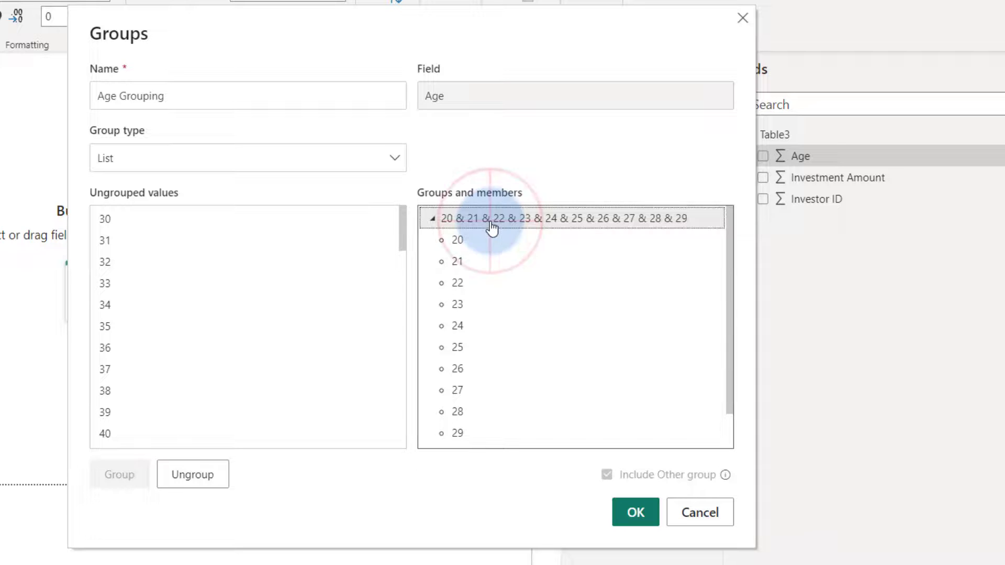
key(F2)
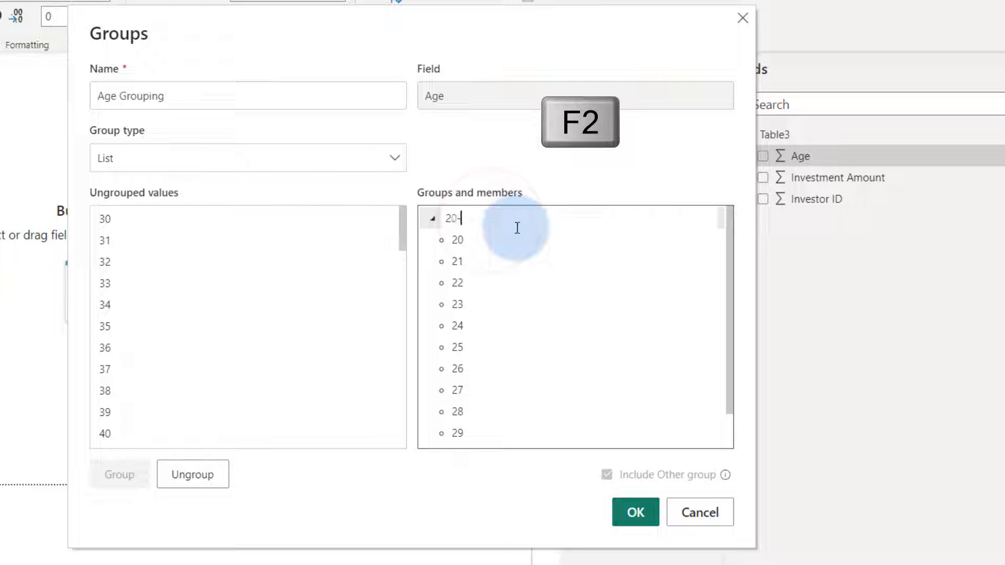
text(-30)
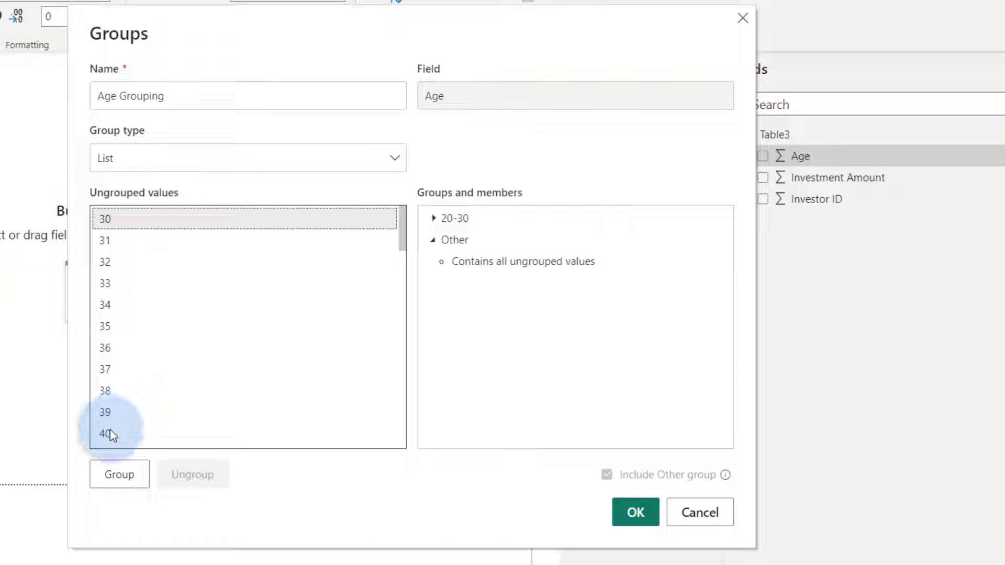
Step: Add the 30-45 and 46-90 groups and save the Age Grouping group
scroll(down, 3)
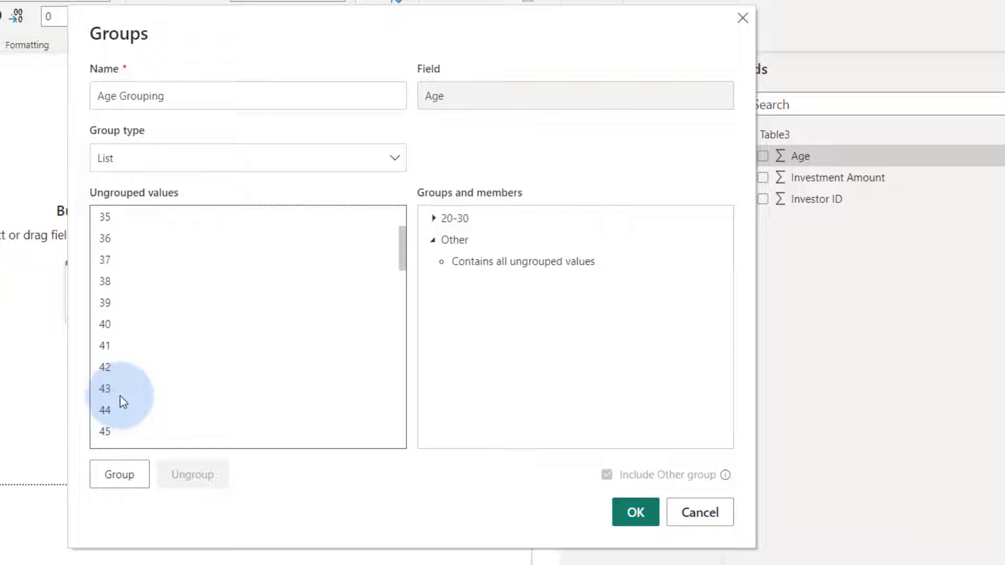
scroll(down, 3)
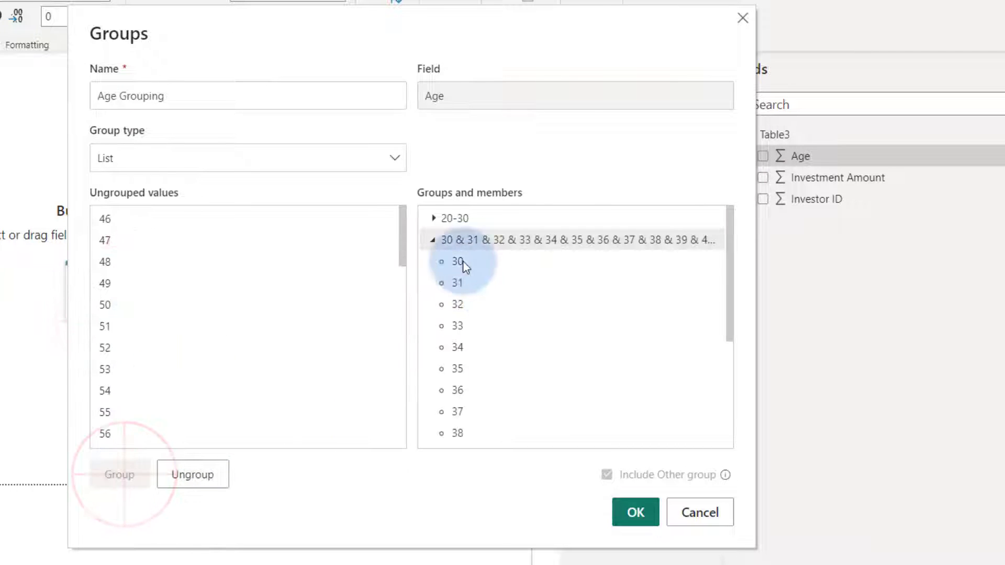
key(F2)
text(30-45)
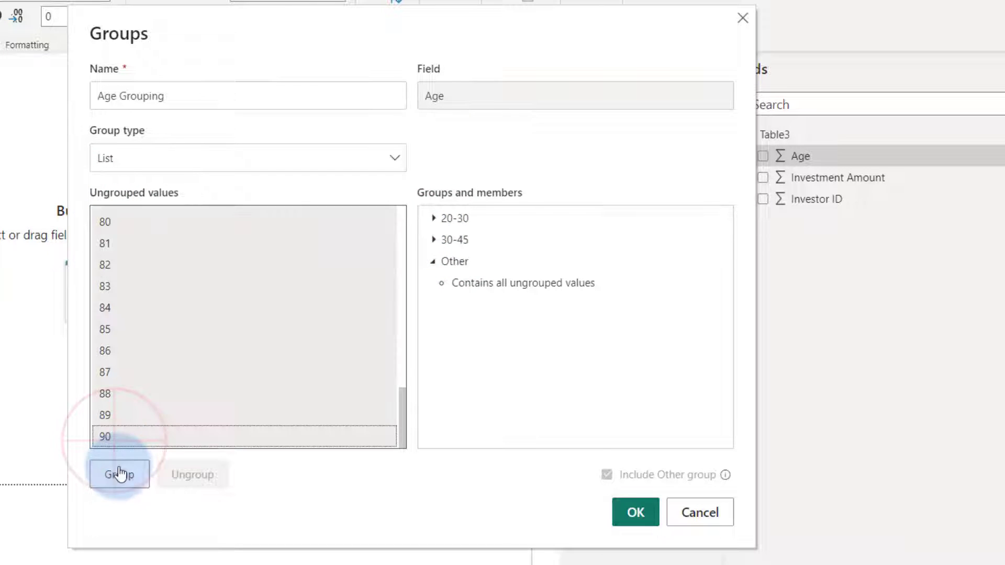
click(120, 475)
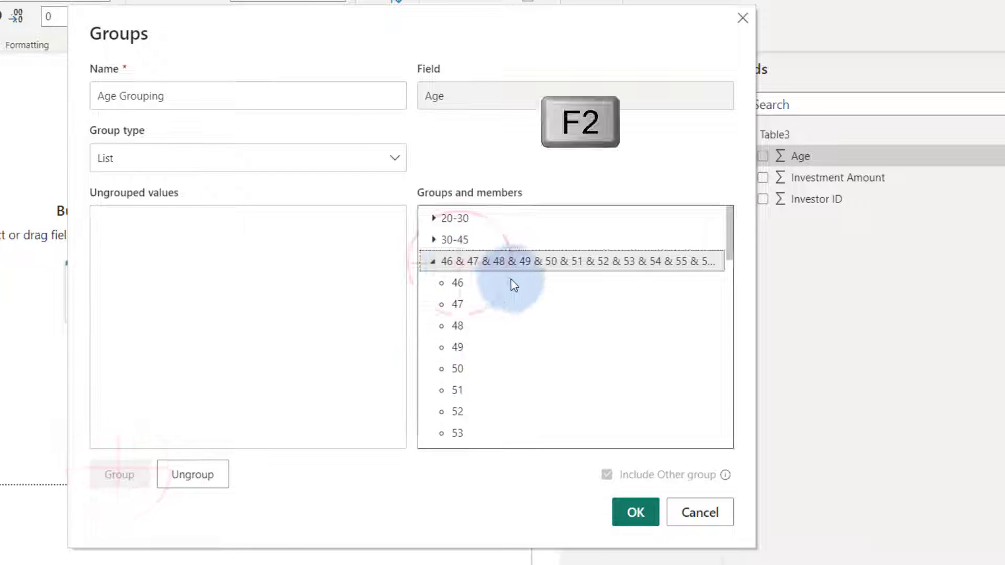
key(F2)
text(46-)
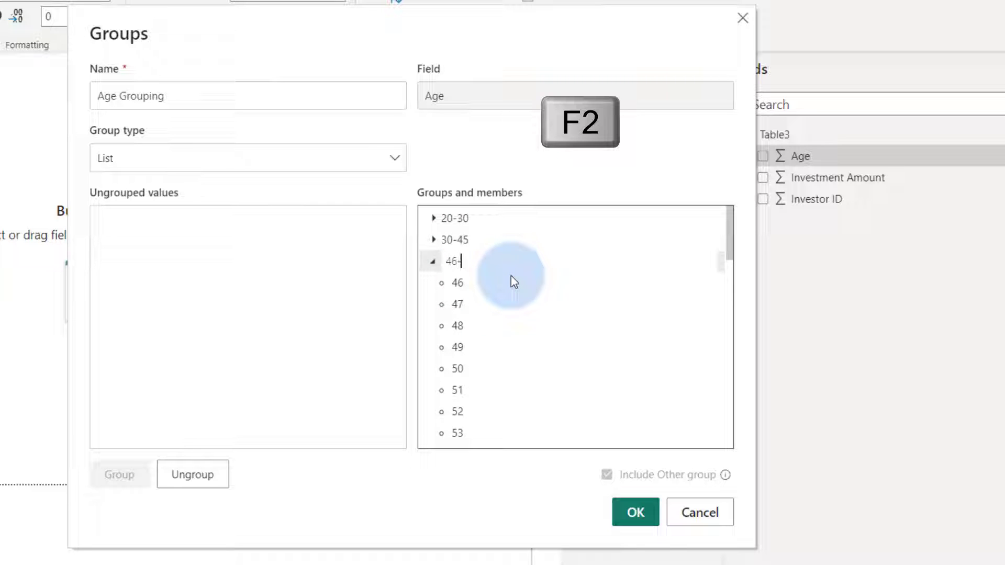
click(635, 513)
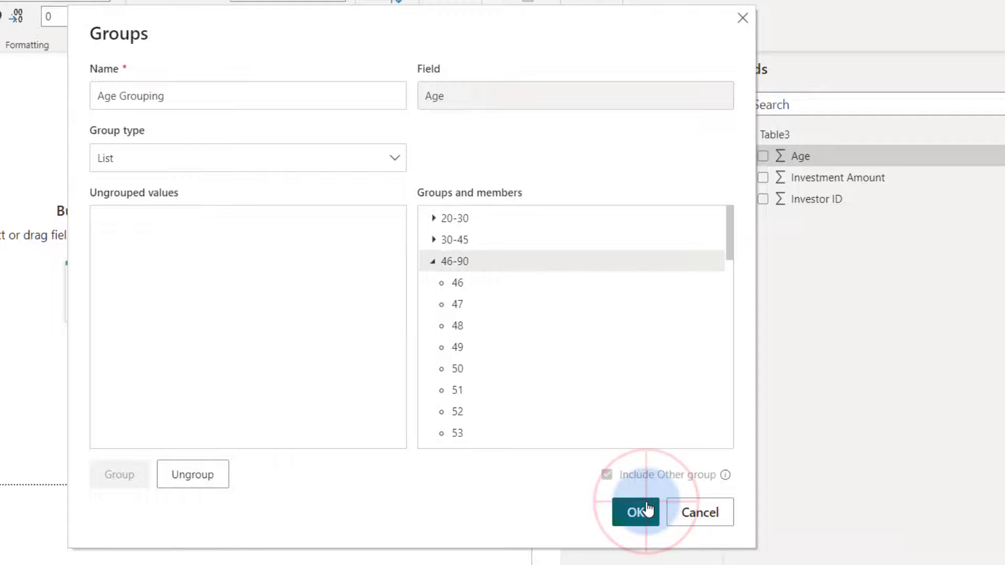
click(637, 512)
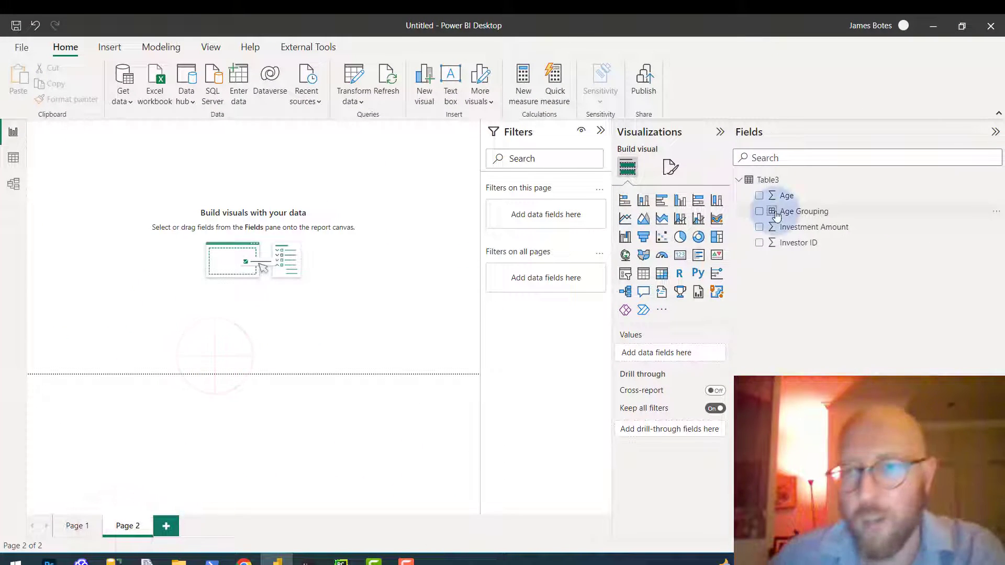
Step: Bring up the Age field's context menu in the Fields pane
click(787, 195)
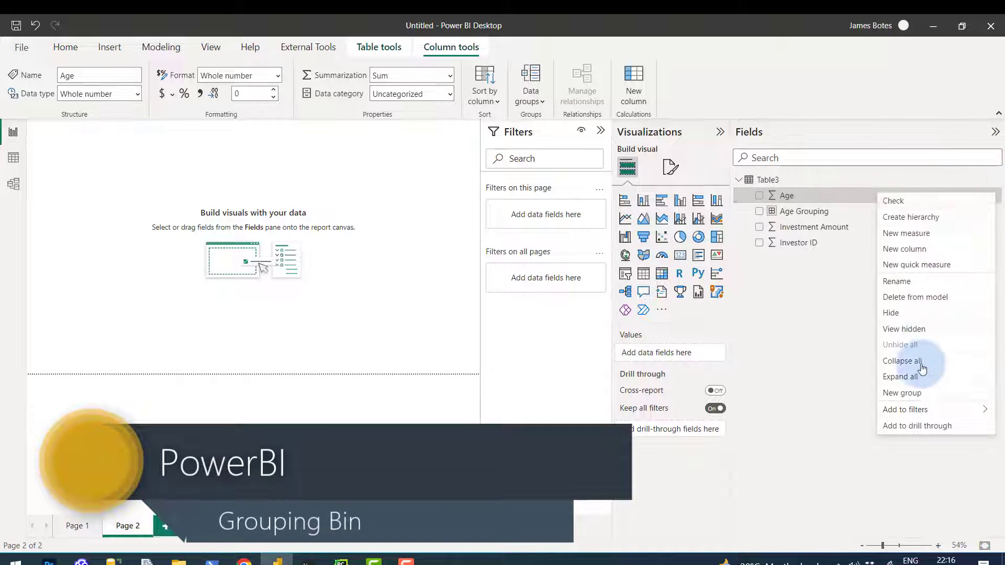
Step: Create an Age (bins) group dividing Age into 5 bins
click(902, 394)
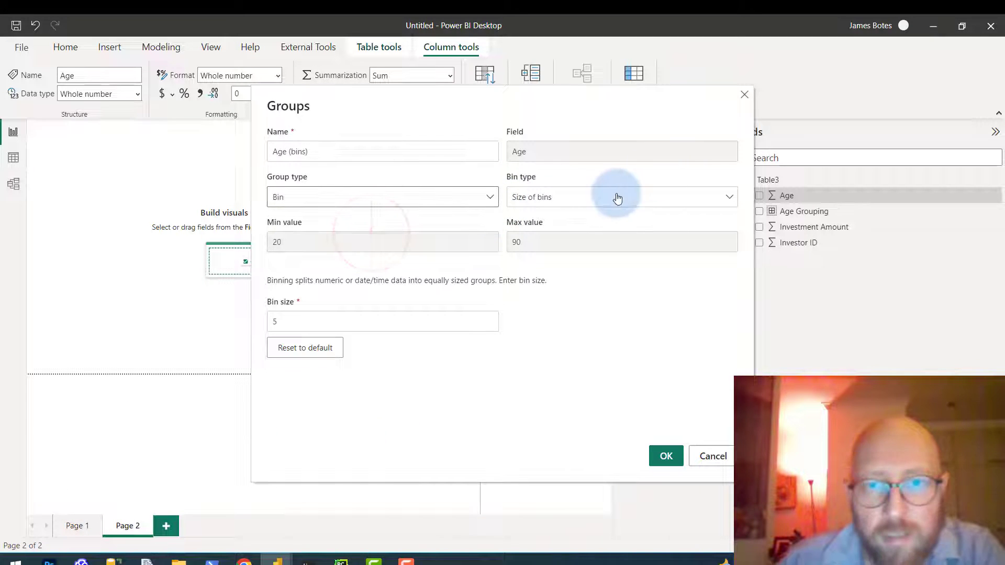
click(621, 197)
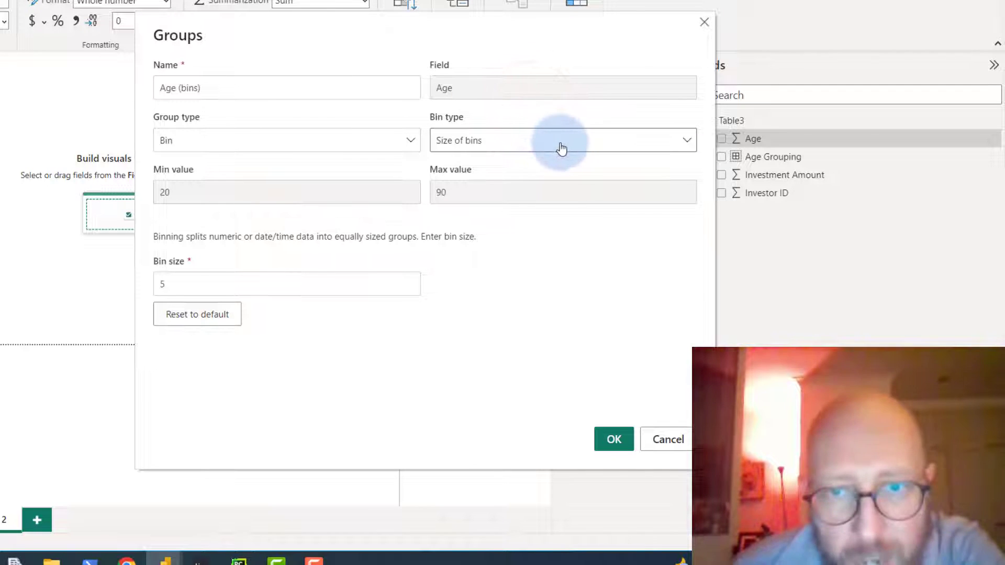
click(563, 141)
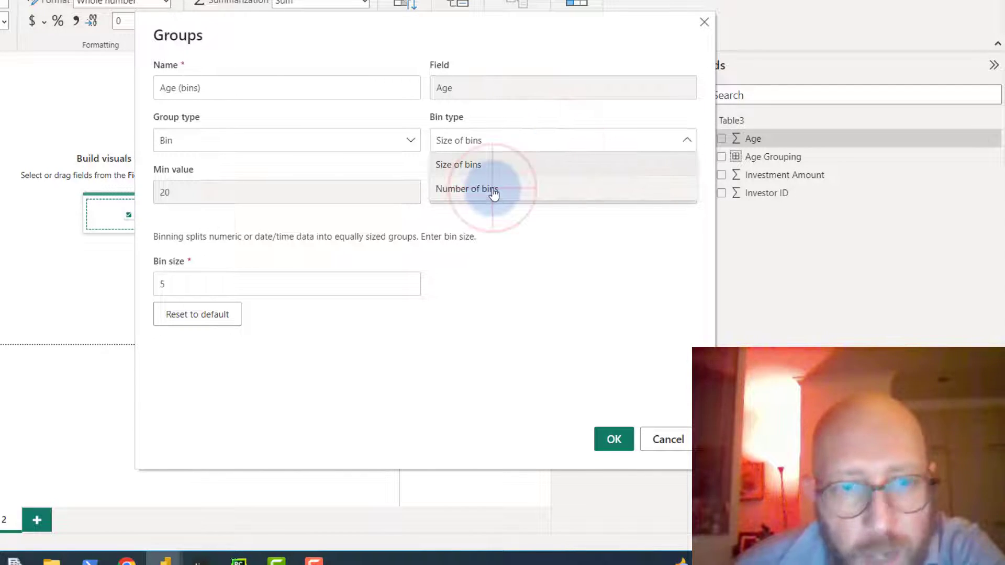
click(468, 189)
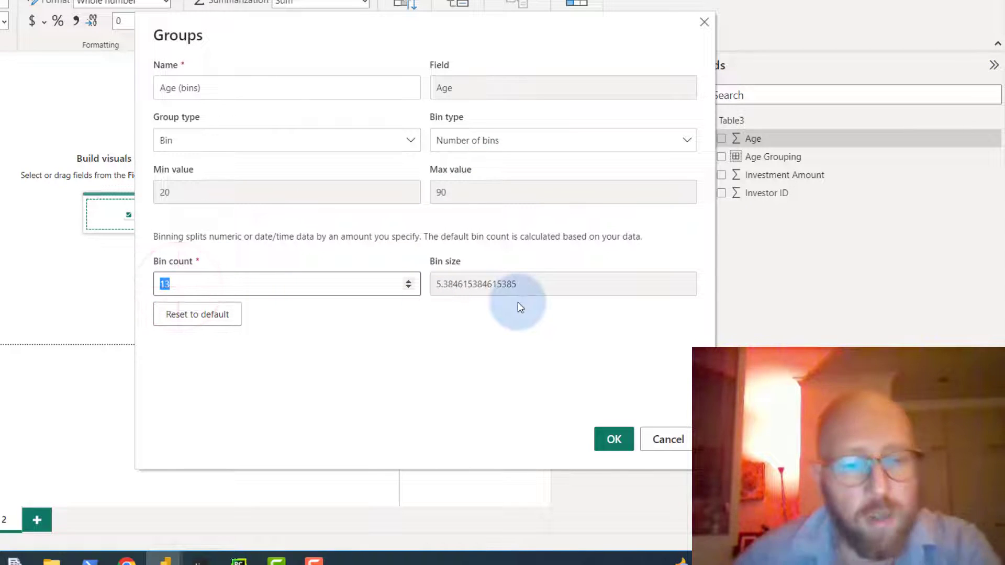
text(5)
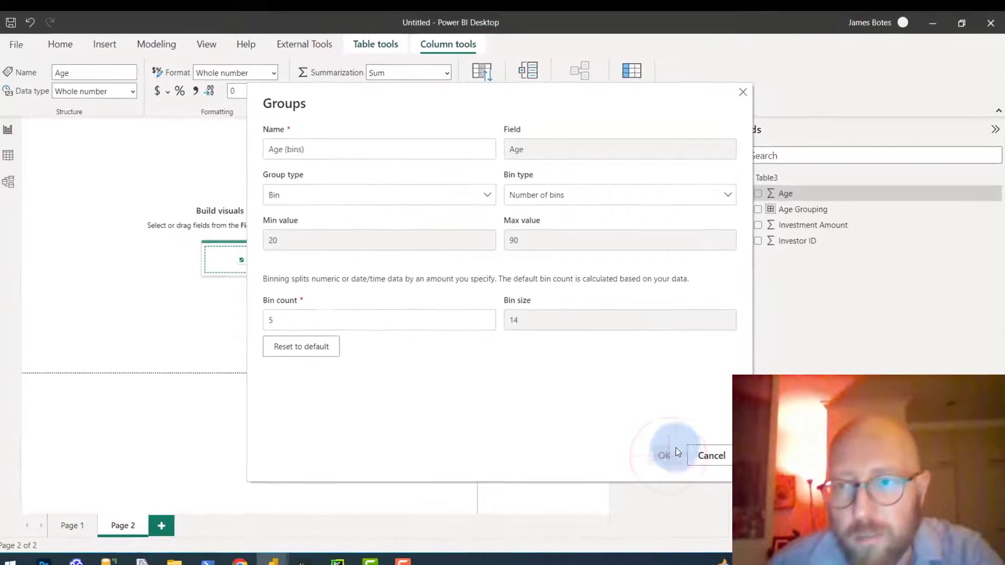
click(664, 455)
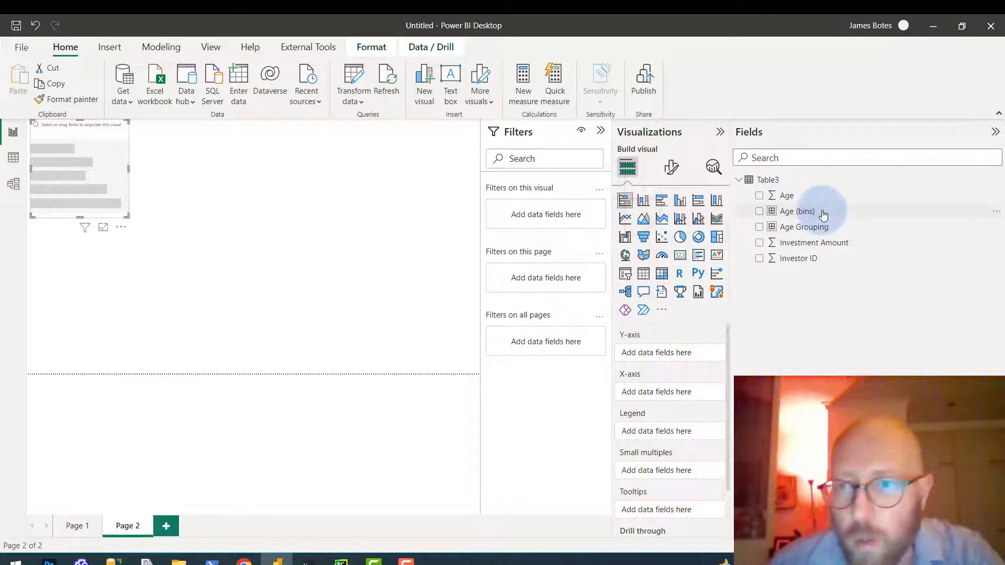
Step: Chart summed Investment Amount by Age (bins), then change the bin size to 4.56
drag(797, 211, 135, 205)
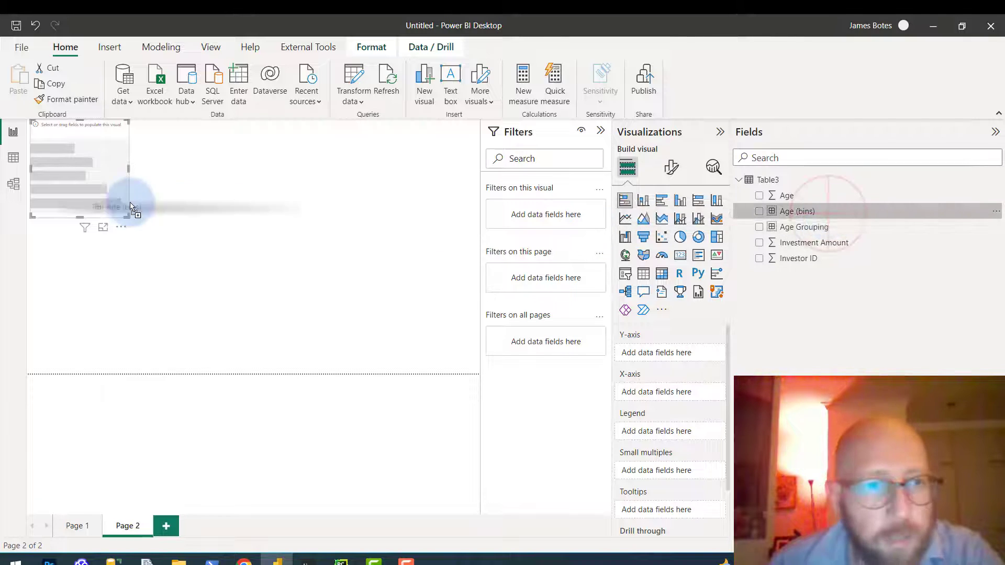
click(759, 211)
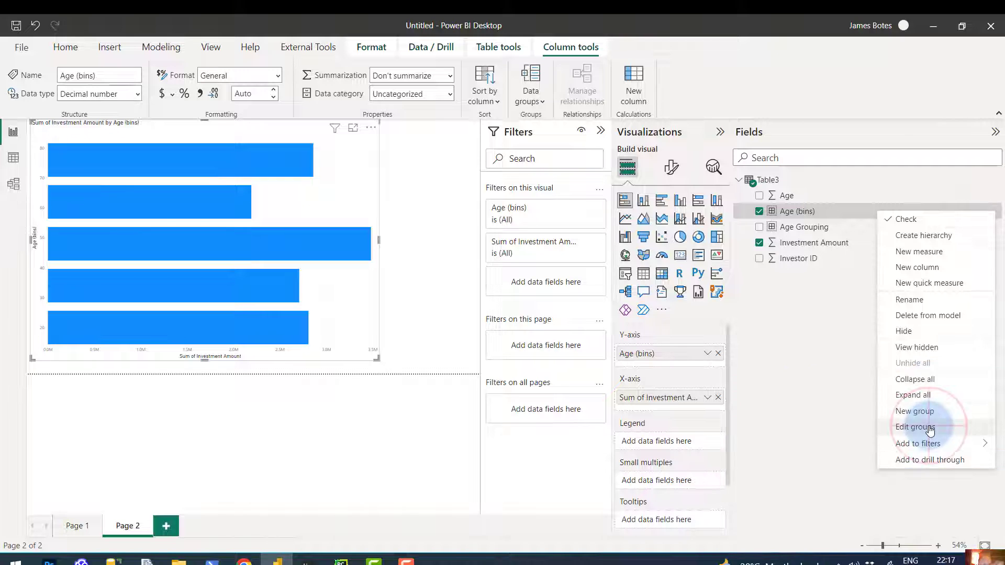
click(916, 427)
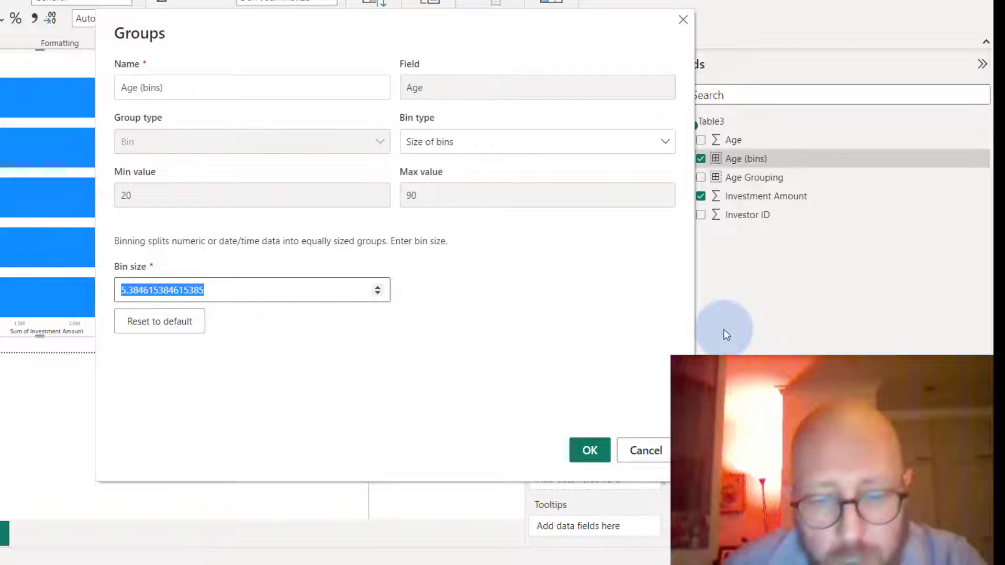
text(4.56)
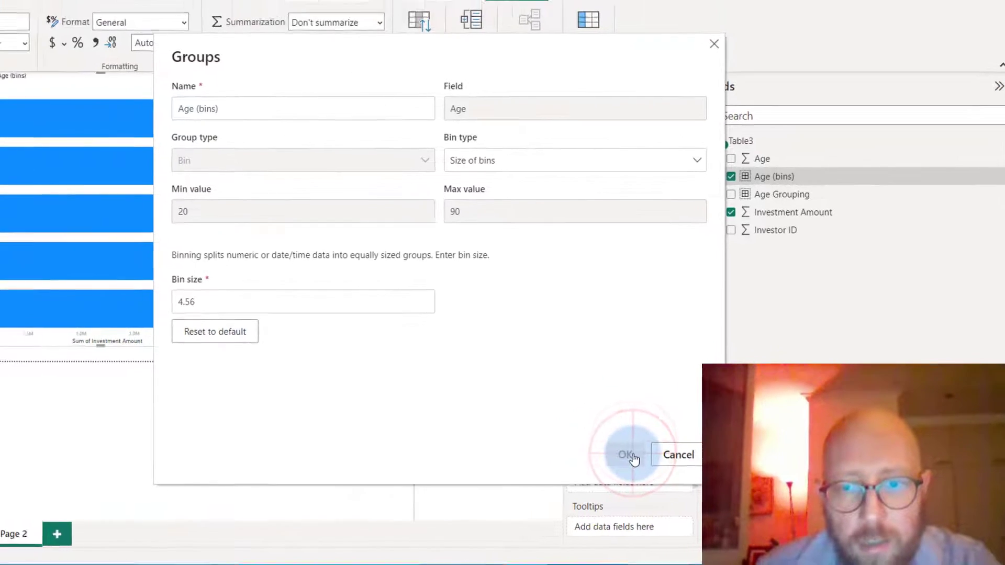
click(626, 455)
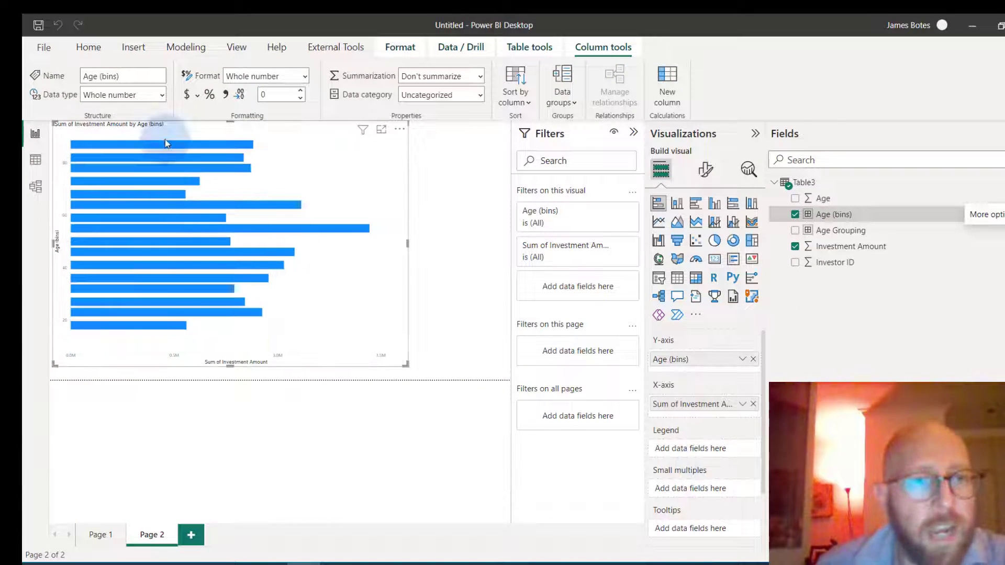